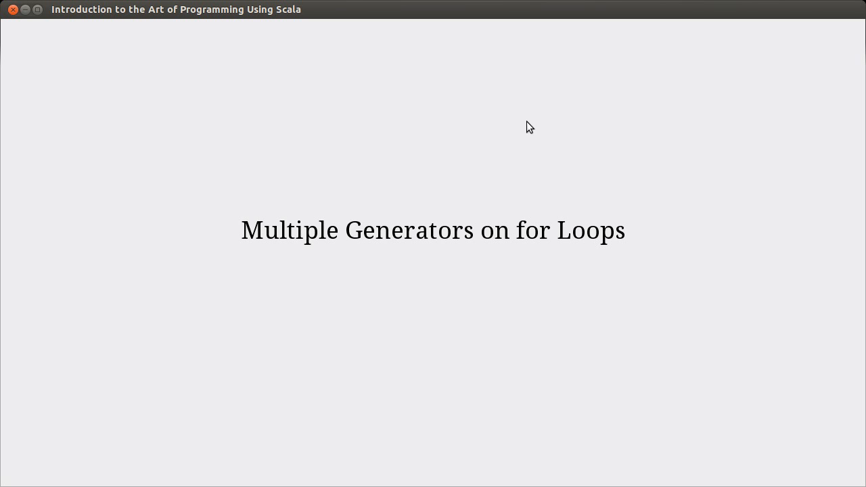
pyautogui.moveTo(525, 124)
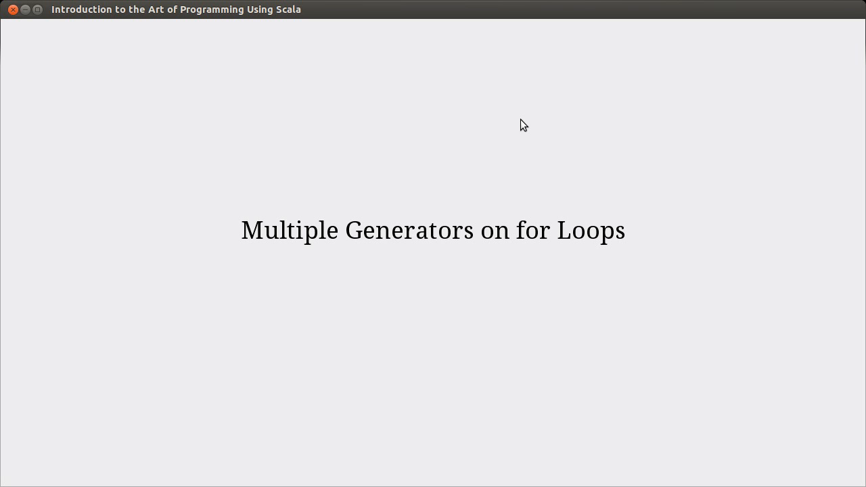
pyautogui.moveTo(266, 91)
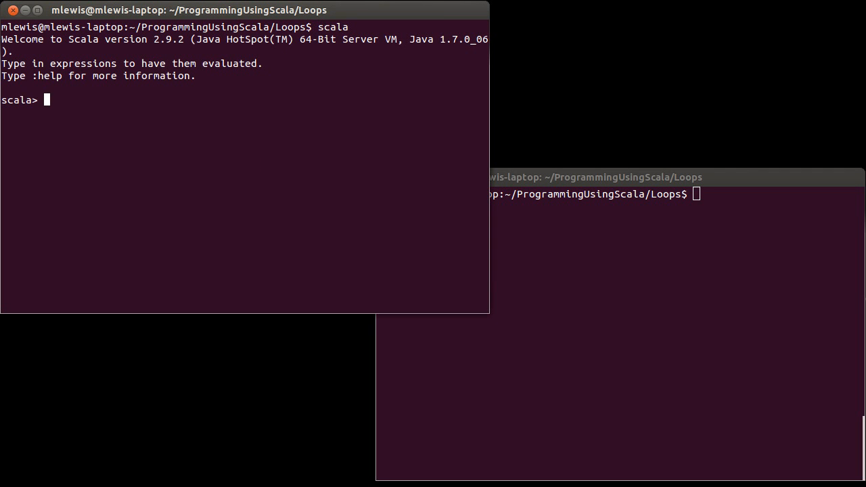
# Run for(i <- 1 to 10) println(i) to print the numbers 1 through 10
pyautogui.write('for(')
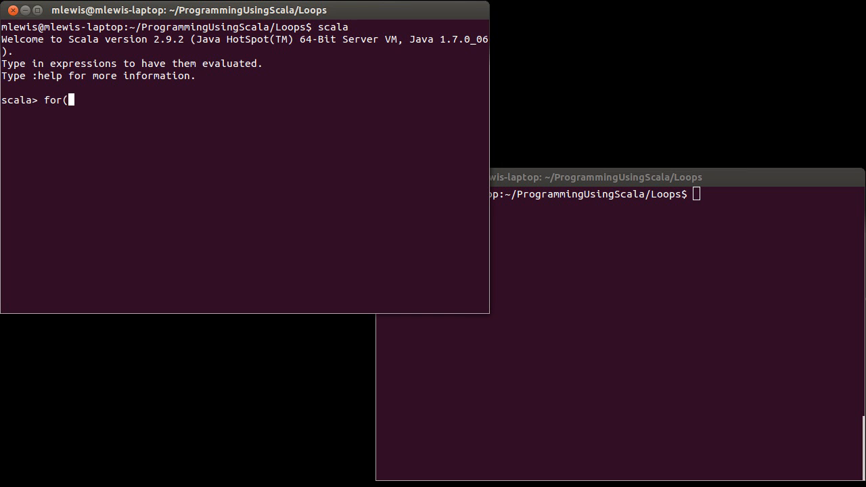
pyautogui.write('i <-')
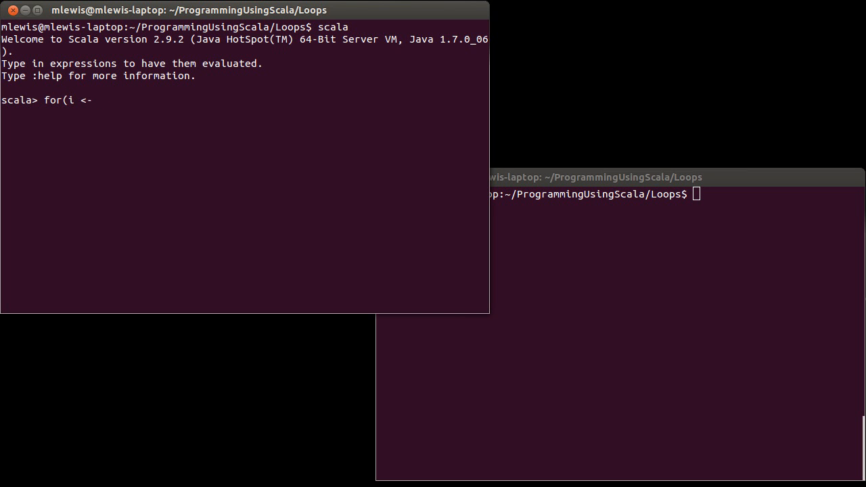
pyautogui.write('1 to 10)')
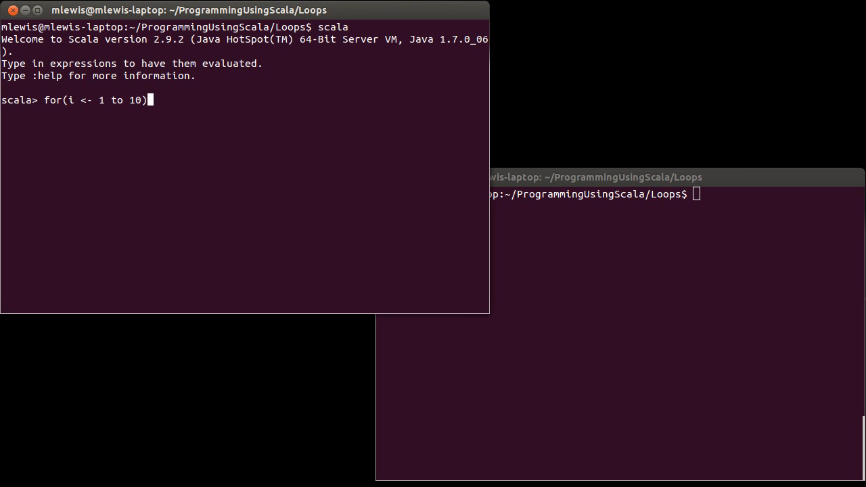
pyautogui.write('println')
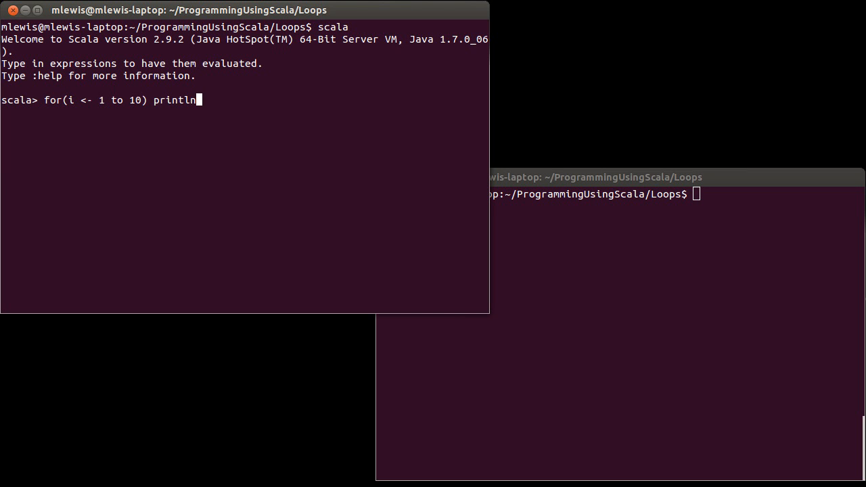
pyautogui.write('(i)')
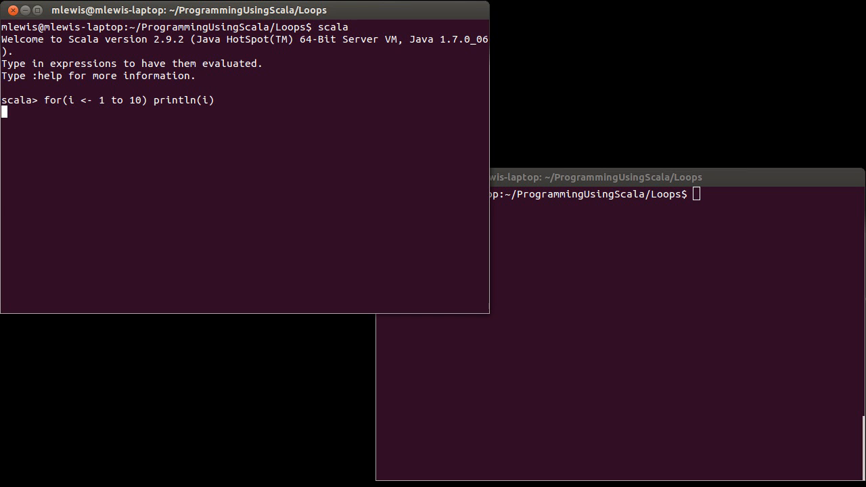
pyautogui.press('Return')
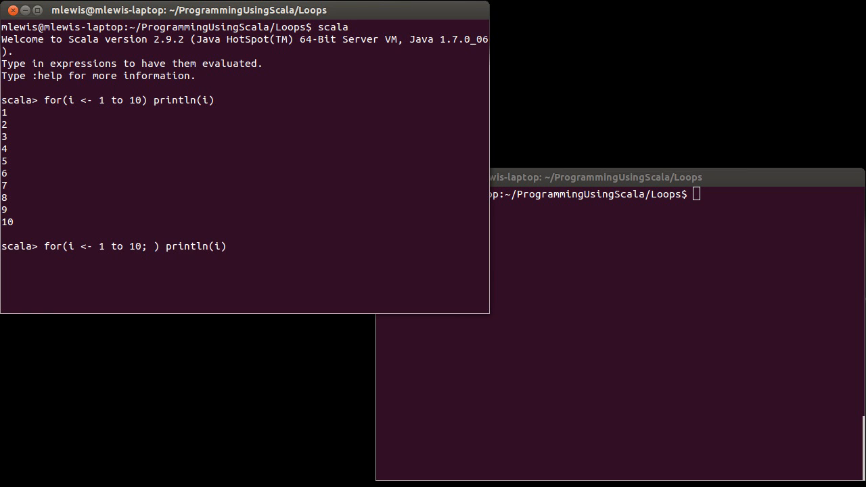
# Run for(i <- 1 to 10; j <- 1 to 10) println(i+"*"+j+"="+i*j) printing 1*1=1 through 10*10=100
pyautogui.write('j <-')
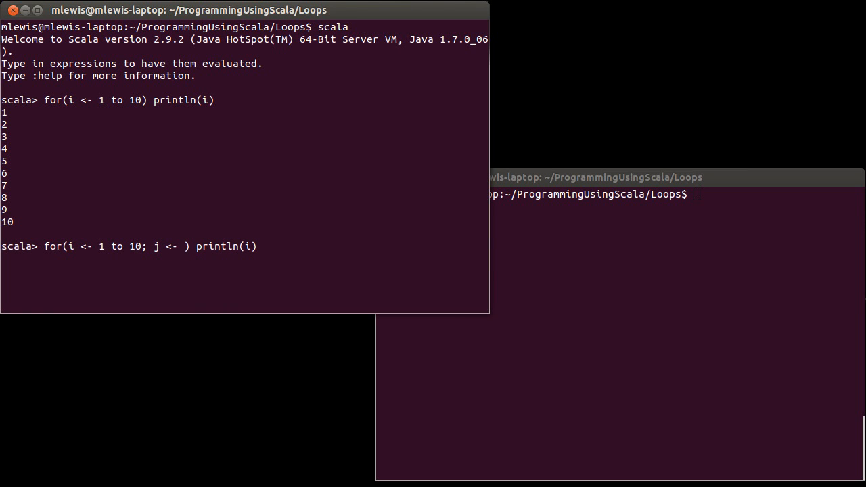
pyautogui.write('1 to 10')
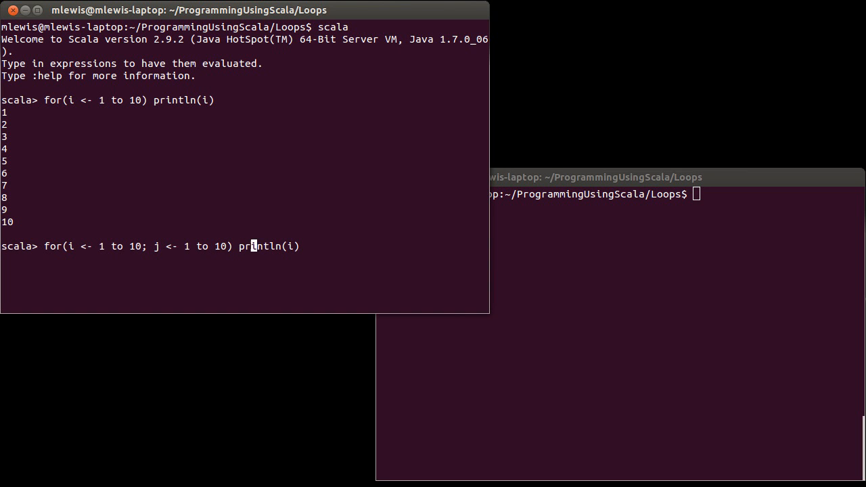
pyautogui.write('+"')
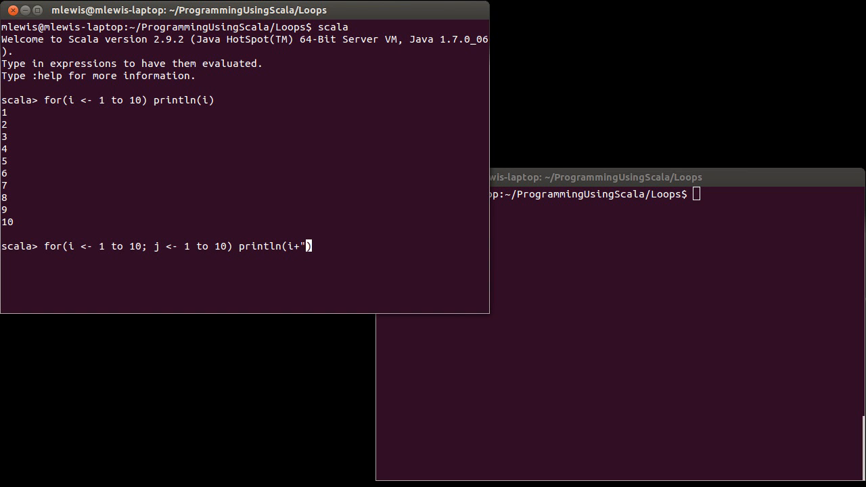
pyautogui.write('*"+')
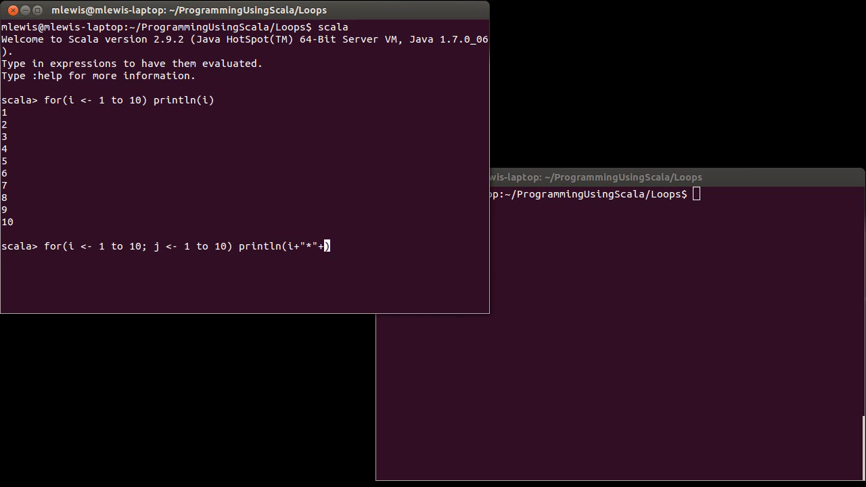
pyautogui.write('j+')
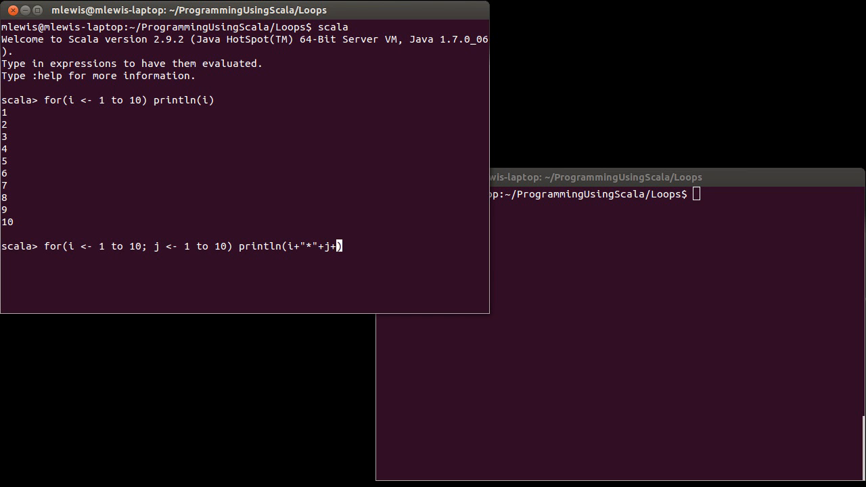
pyautogui.write('"="')
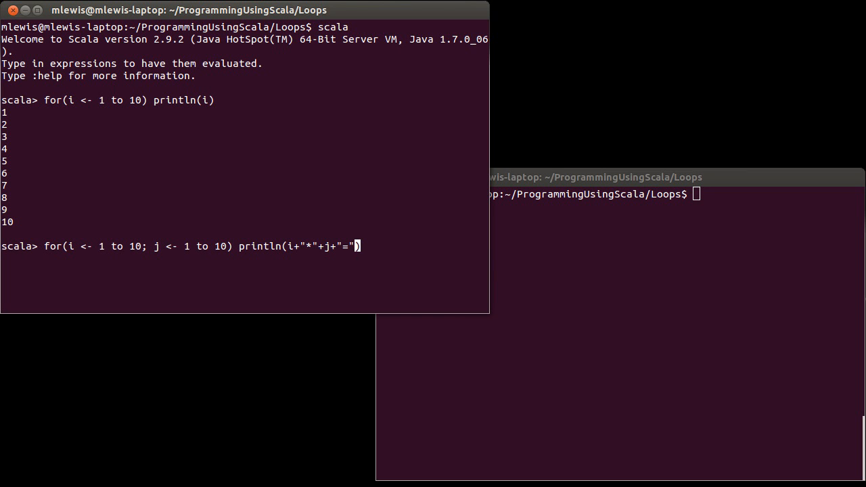
pyautogui.write('+i')
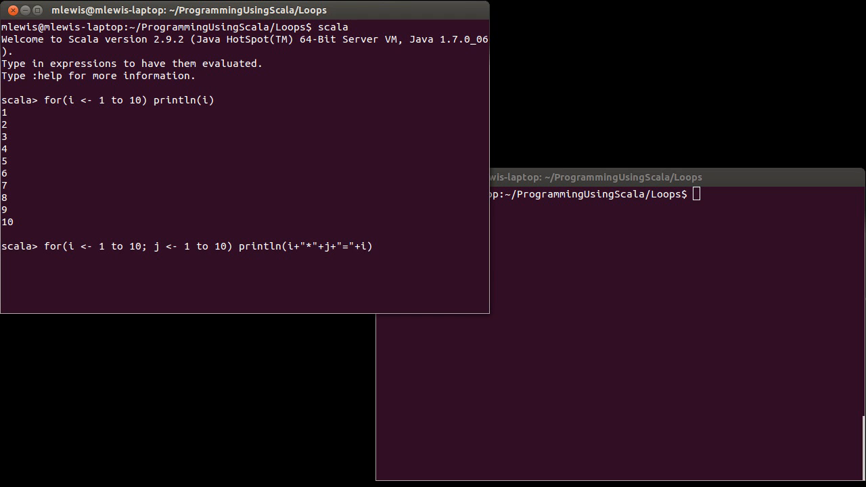
pyautogui.write('*j')
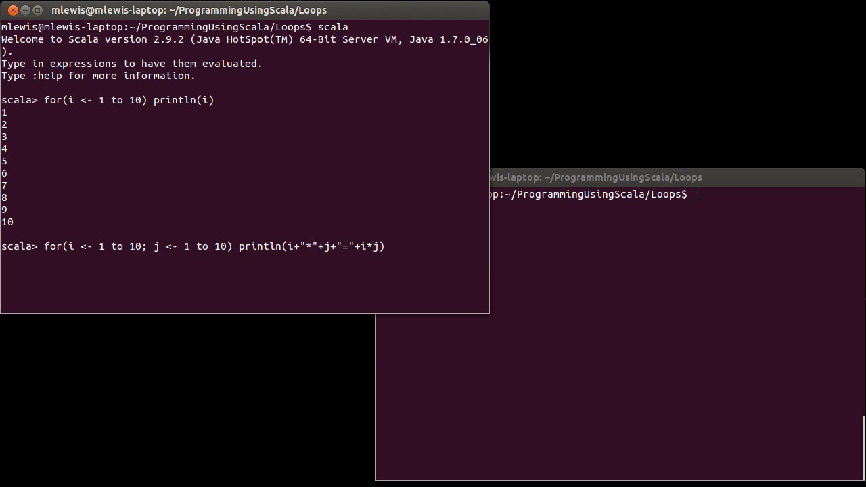
pyautogui.press('Return')
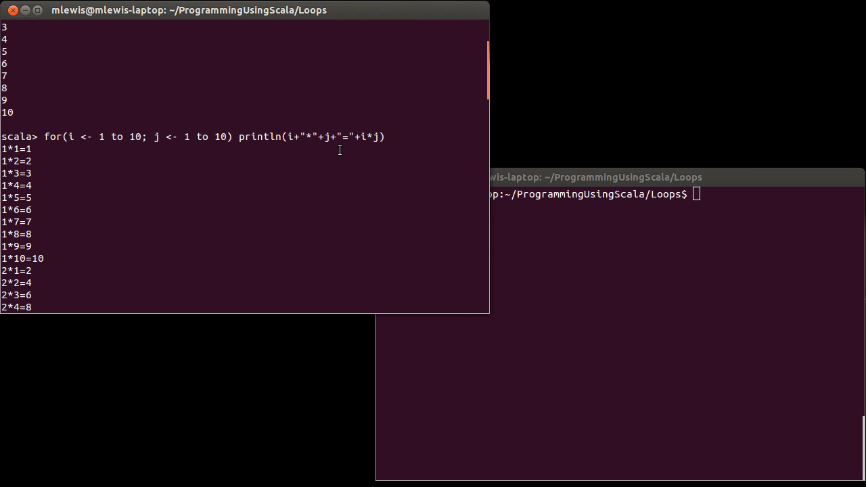
pyautogui.moveTo(144, 137)
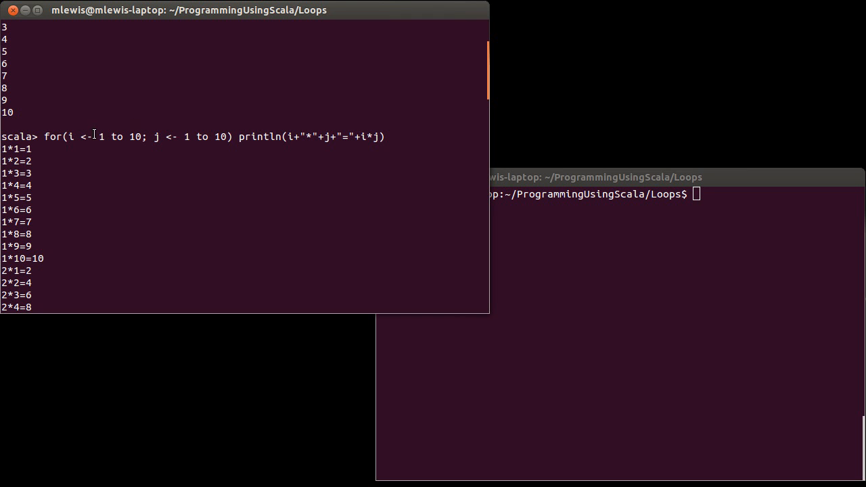
pyautogui.moveTo(157, 139)
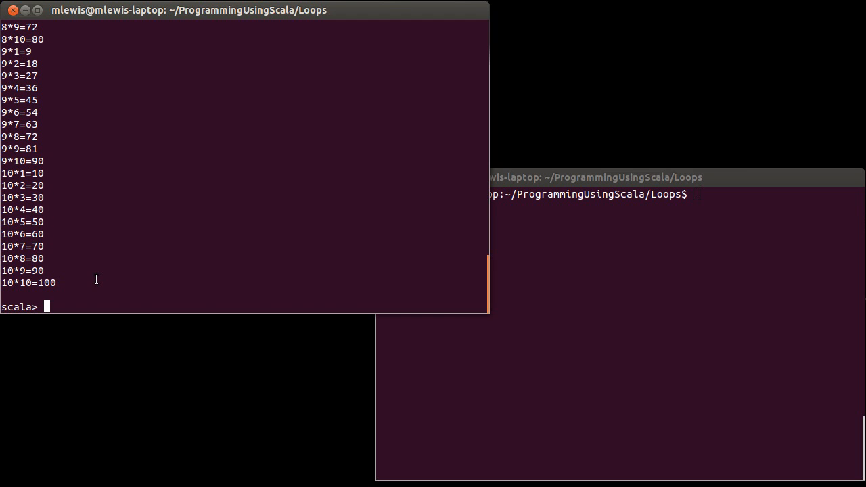
# Replace the println body with yield (i,j,i*j) so the loop returns a Vector of tuples
pyautogui.write('for(i <- 1 to 10; j <- 1 to 10) println(i+"*"+j+"="+i*j)')
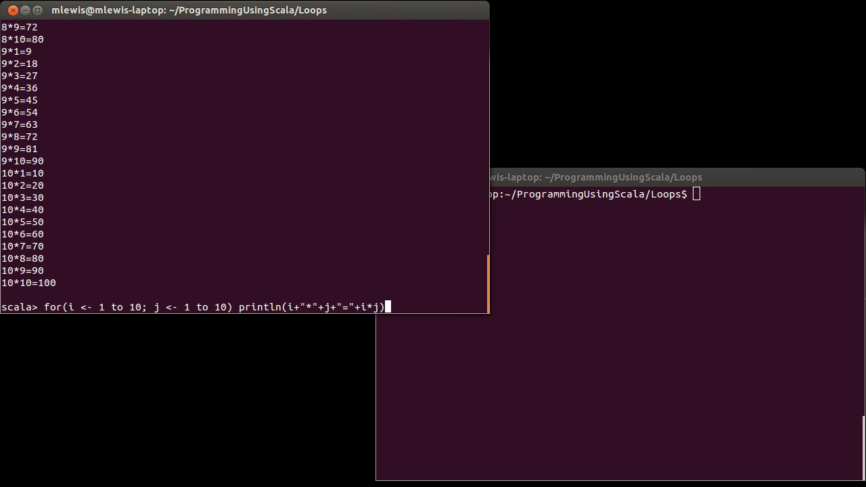
pyautogui.press('BackSpace')
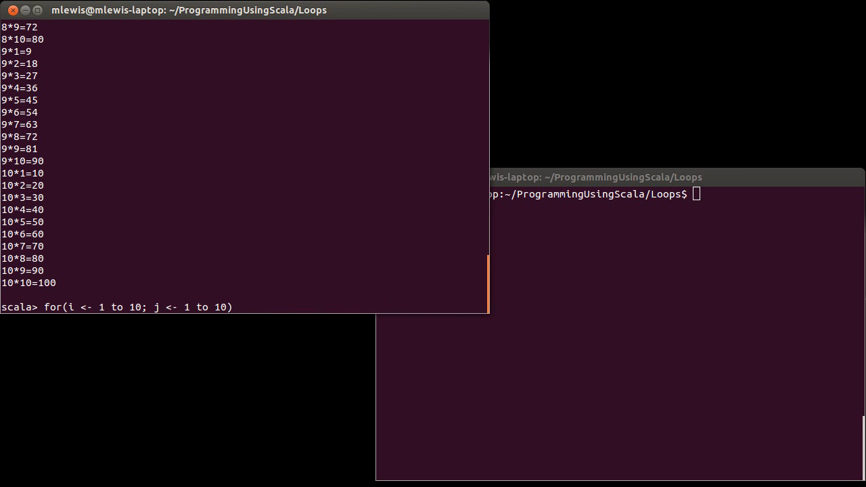
pyautogui.write('yield (')
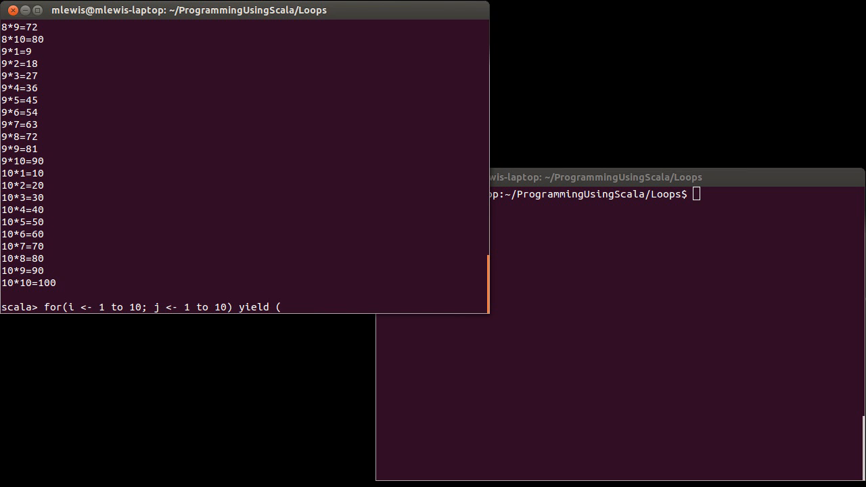
pyautogui.write('i,j,i')
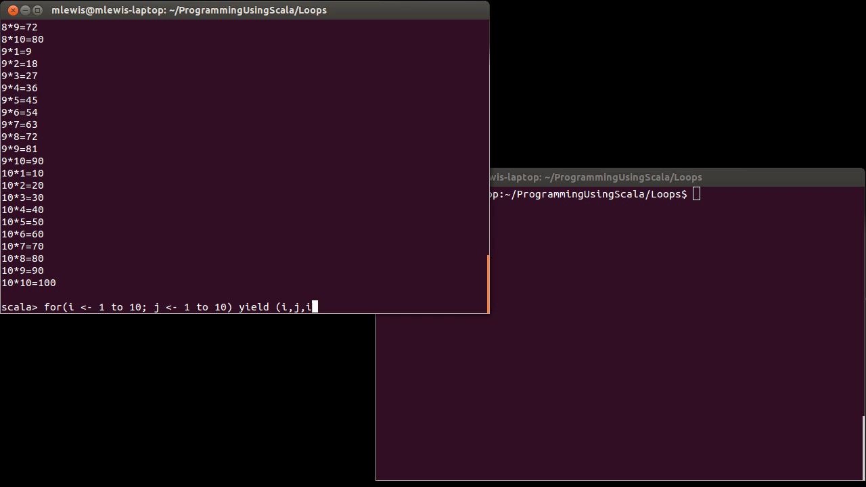
pyautogui.write('+j)')
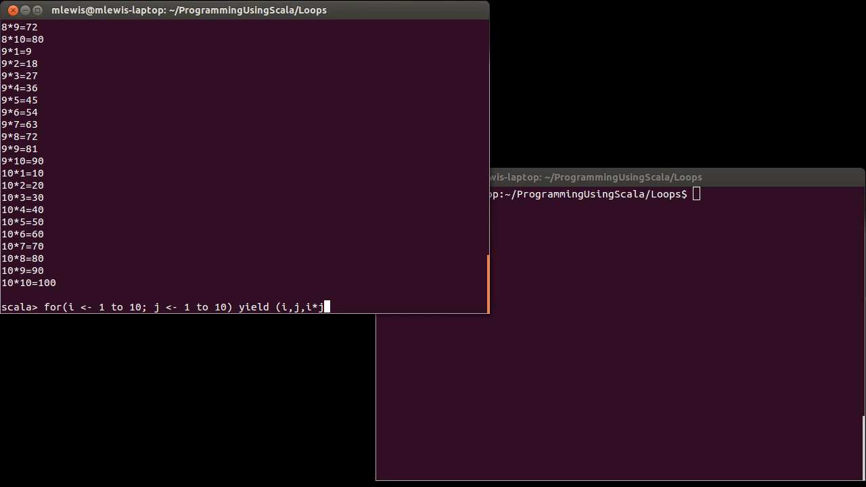
pyautogui.write(')')
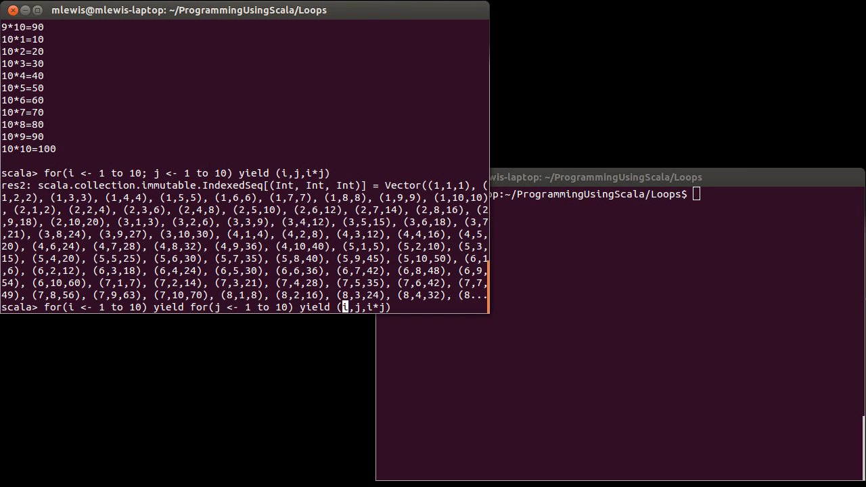
pyautogui.moveTo(385, 184)
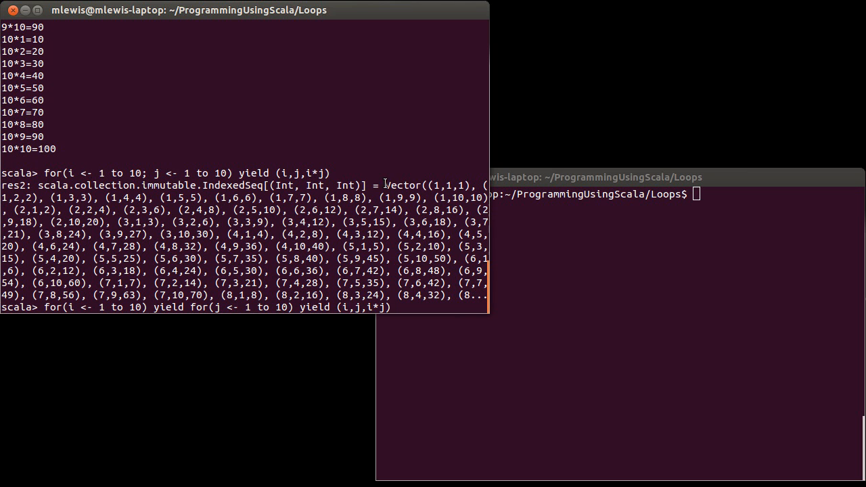
pyautogui.moveTo(214, 211)
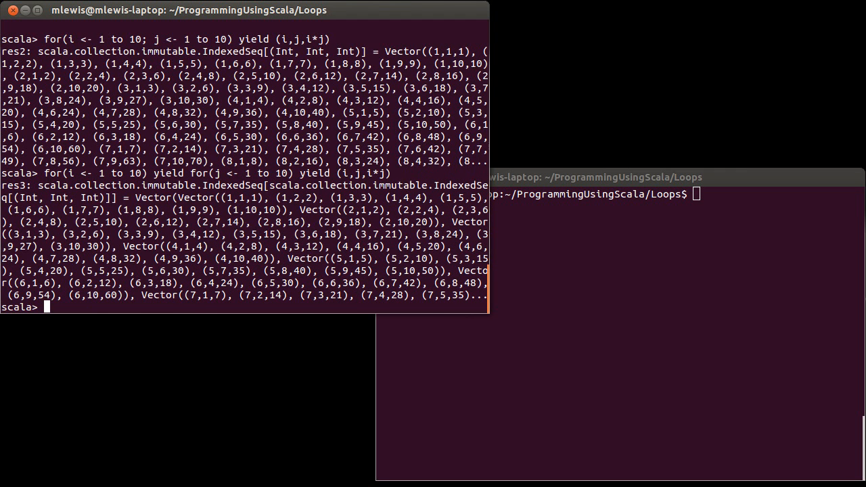
pyautogui.moveTo(487, 222)
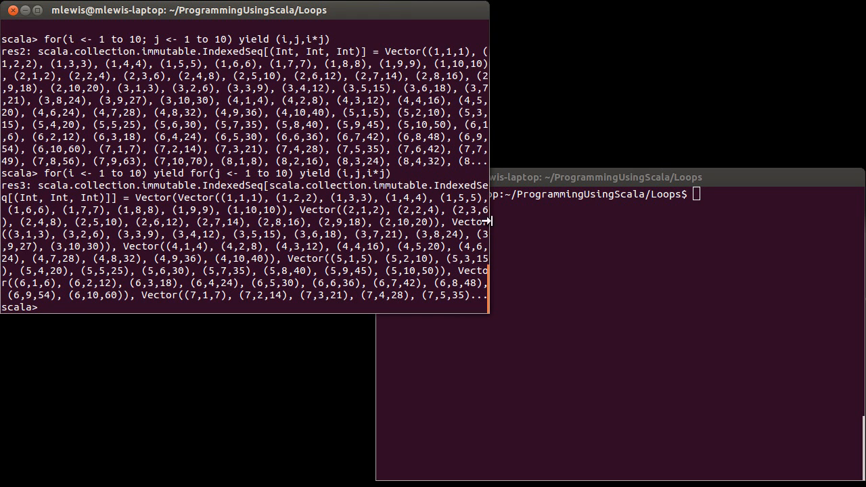
pyautogui.moveTo(136, 198)
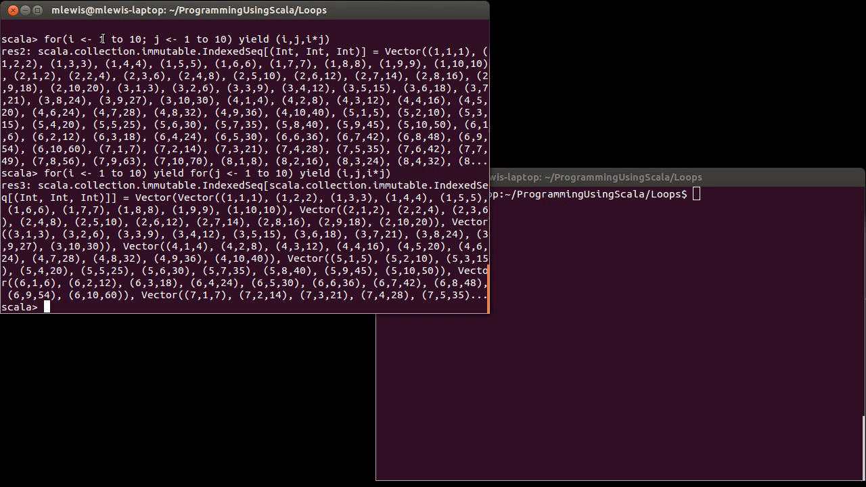
pyautogui.moveTo(352, 111)
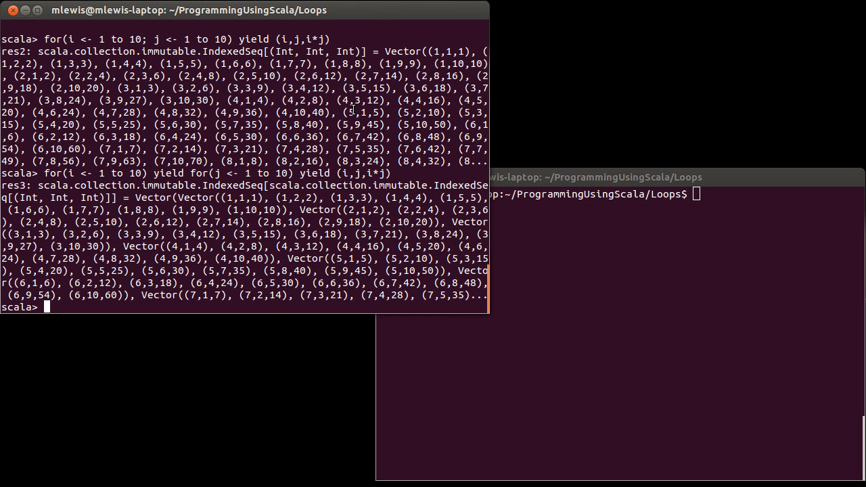
pyautogui.moveTo(338, 134)
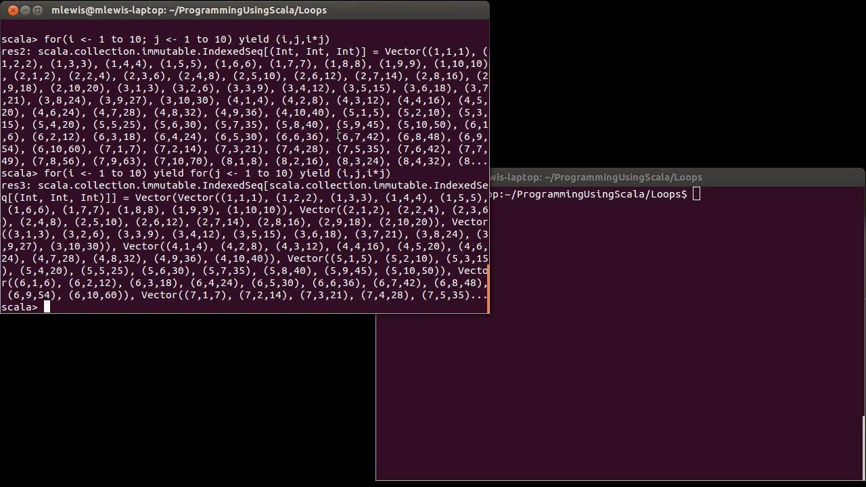
pyautogui.moveTo(133, 35)
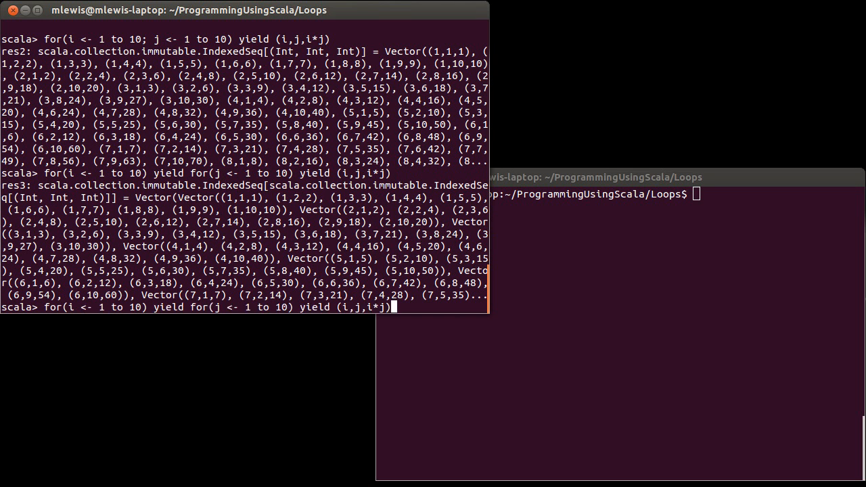
# Rerun the two-generator yield with j <- i to 10, giving res4 of triples where j >= i
pyautogui.press('Up')
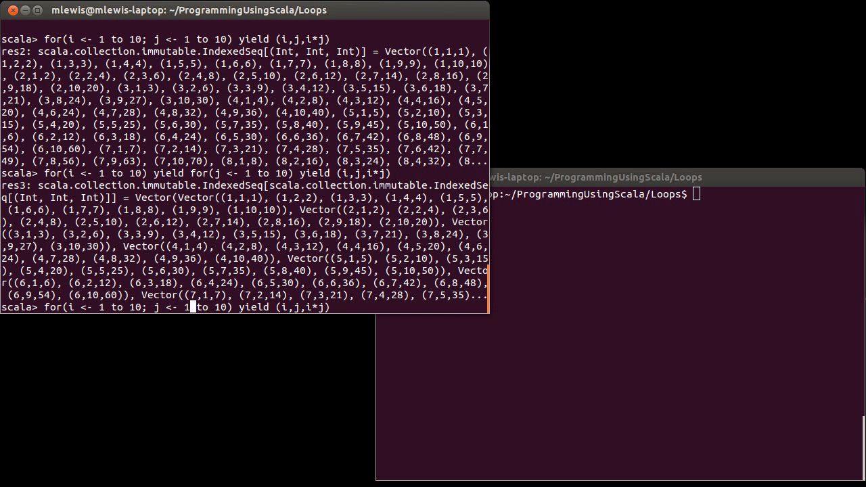
pyautogui.write('i')
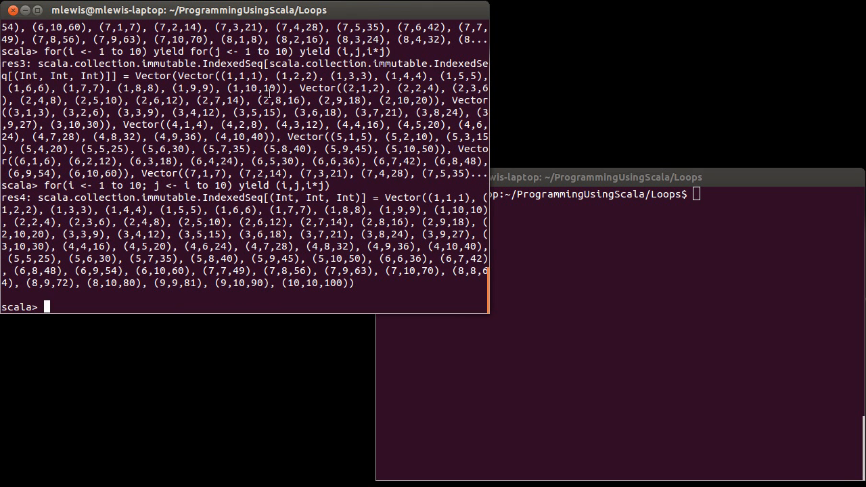
pyautogui.moveTo(201, 247)
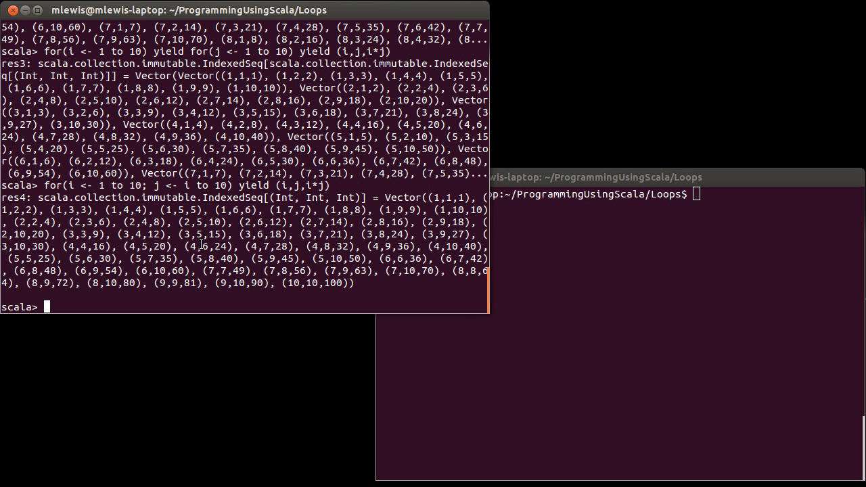
pyautogui.moveTo(65, 184)
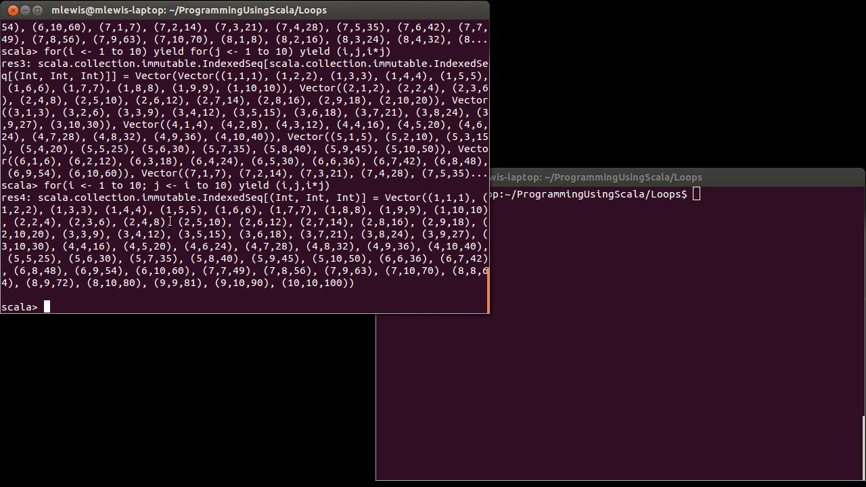
# Enter the braced two-line for { i <- 1 to 10; j <- i to 10 } yield (i,j,i*j), returning res5
pyautogui.write('for(i <- 1 to 10; j <- i to 10) yield (i,j,i*j)')
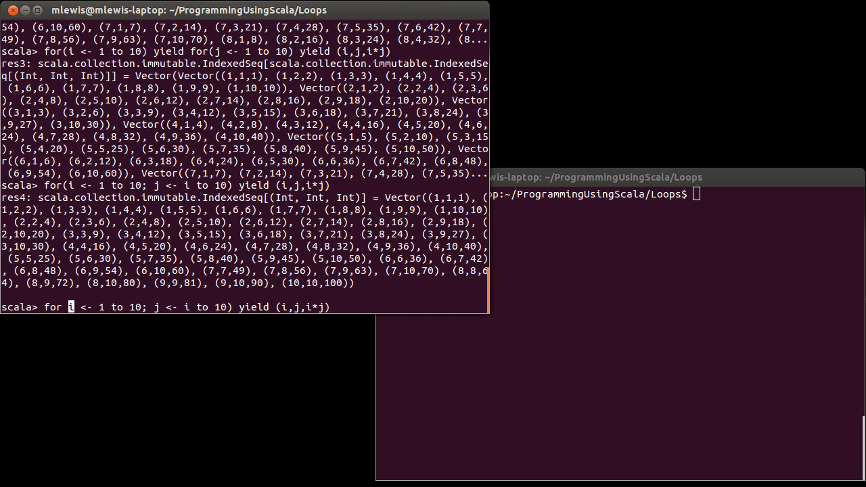
pyautogui.write('{')
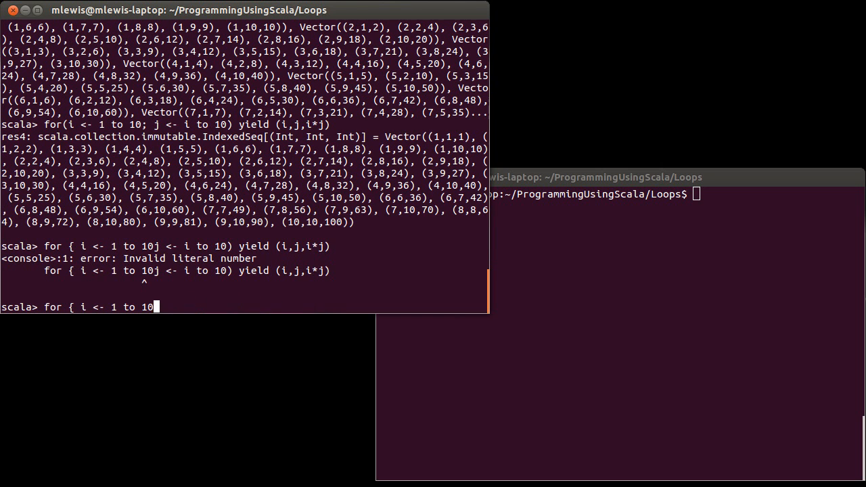
pyautogui.press('Return')
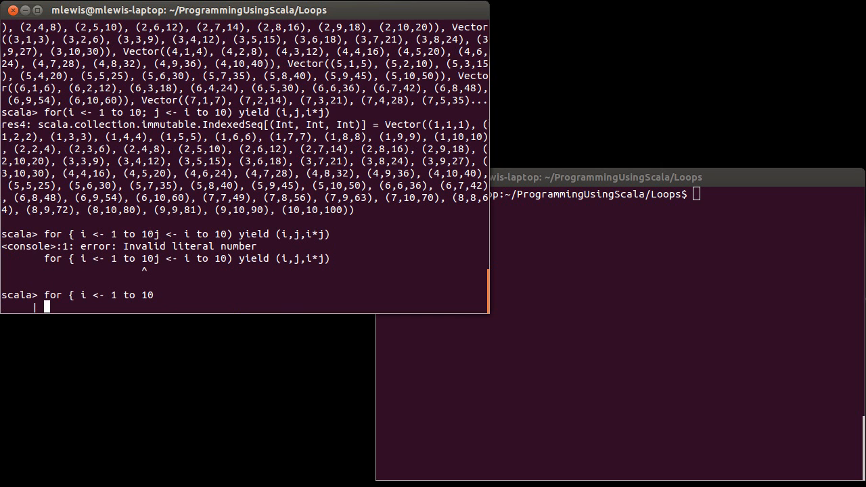
pyautogui.write('j <- i')
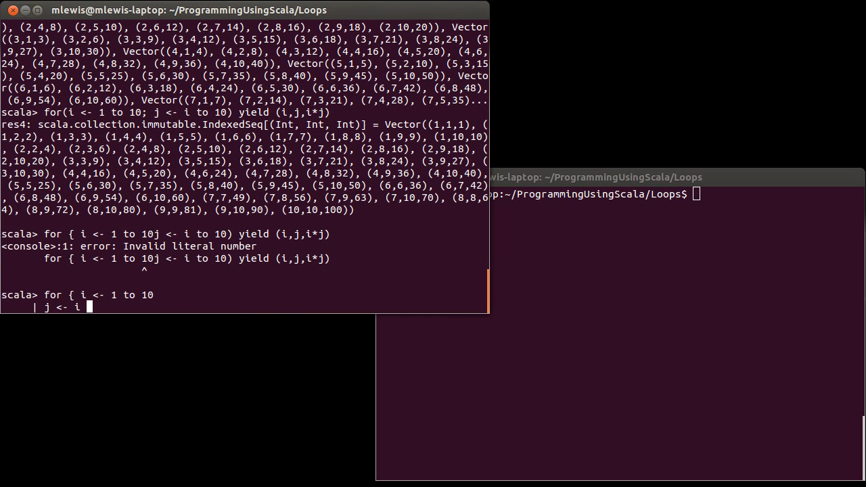
pyautogui.write('to 10 }')
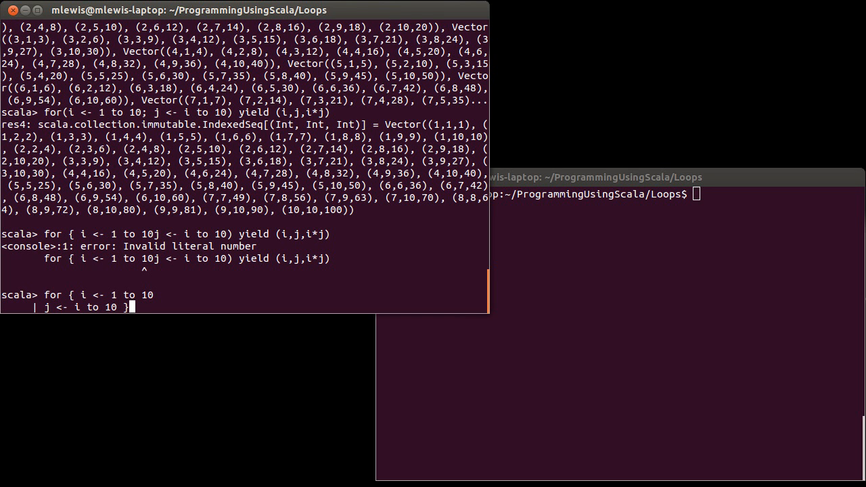
pyautogui.write('y')
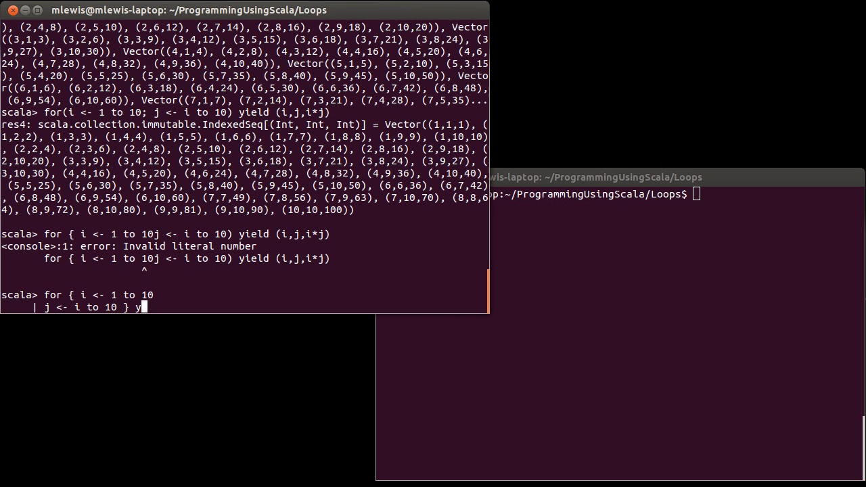
pyautogui.write('ield (i,j,i*j')
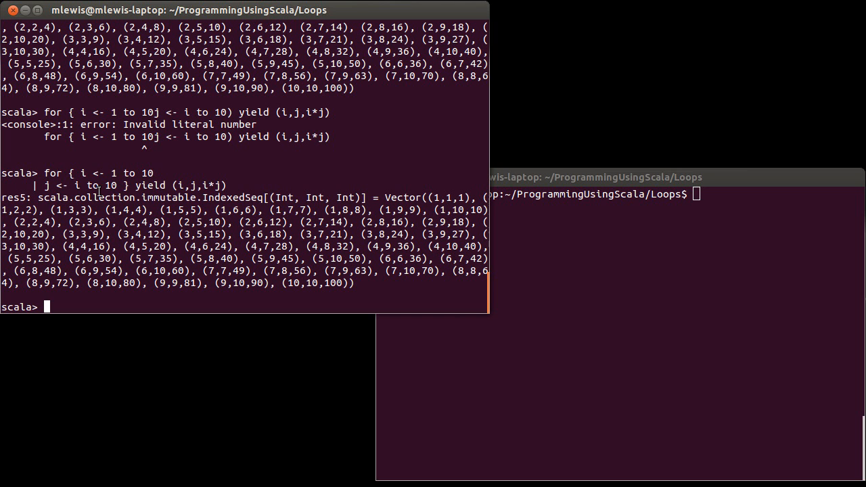
pyautogui.moveTo(88, 179)
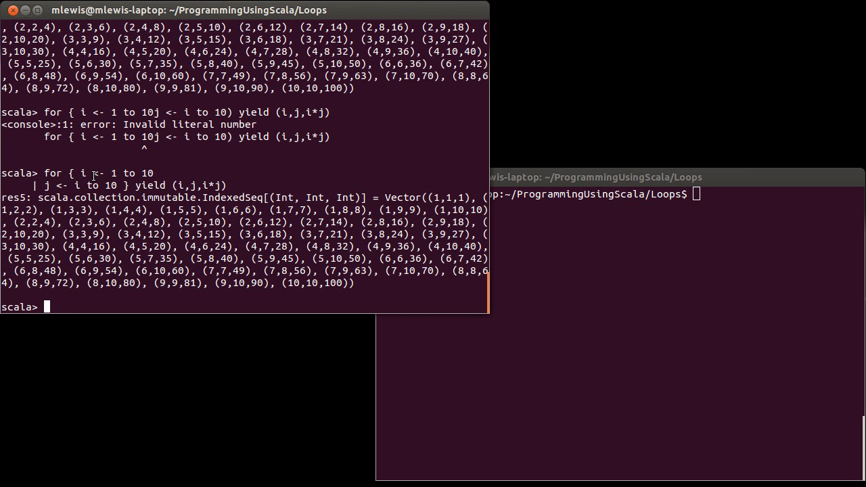
pyautogui.moveTo(124, 224)
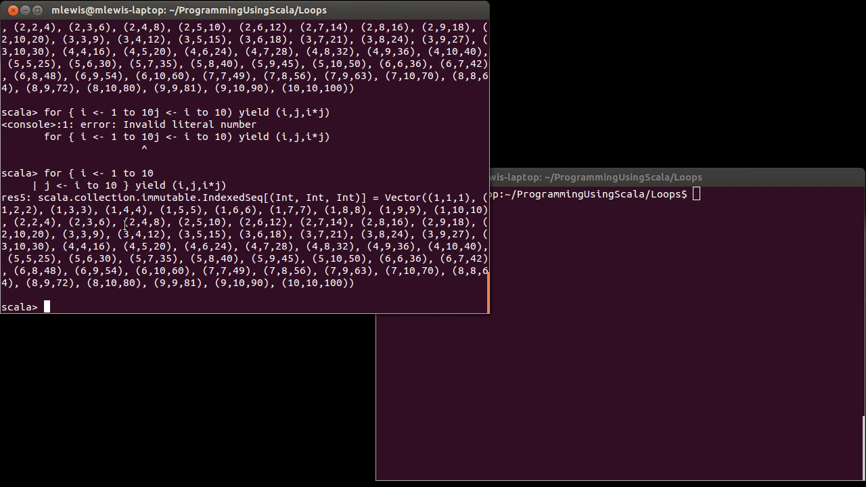
# Begin another braced loop for { i <- 1 to 10 with an if guard
pyautogui.write('for { i <- 1 to 10')
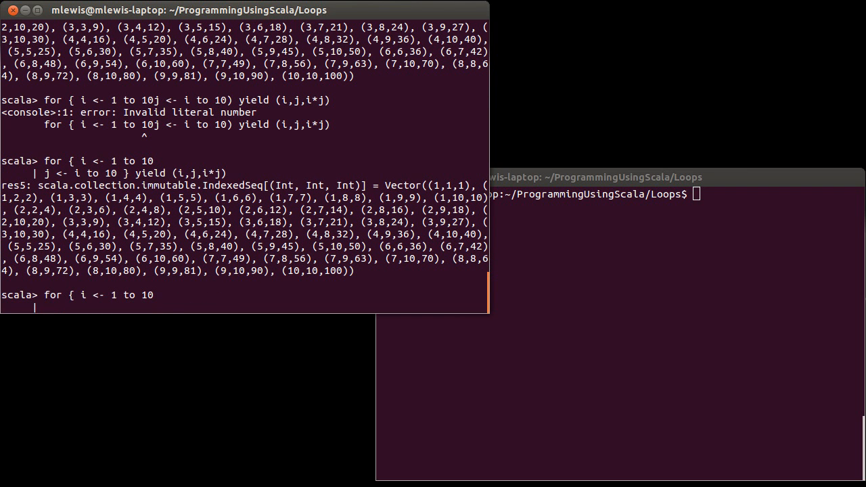
pyautogui.write('if')
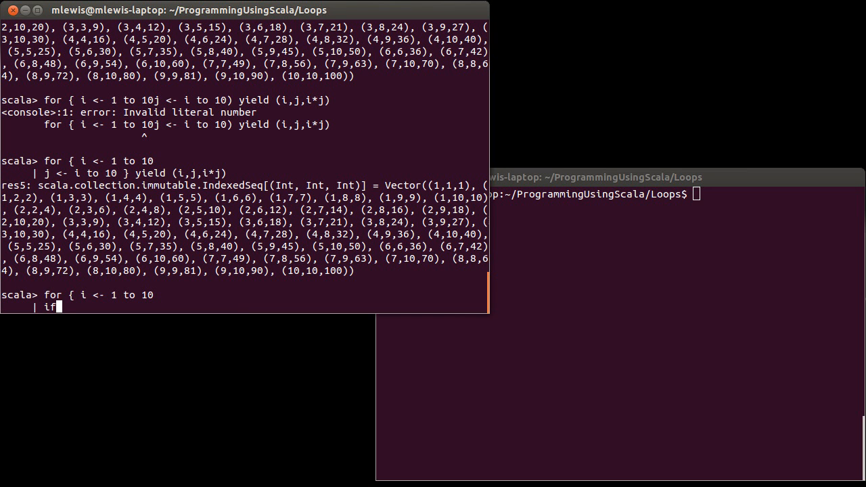
# Evaluate the braced loop with guard if i%2==0, returning res6 of even-i triples like (2,2,4)
pyautogui.write('i')
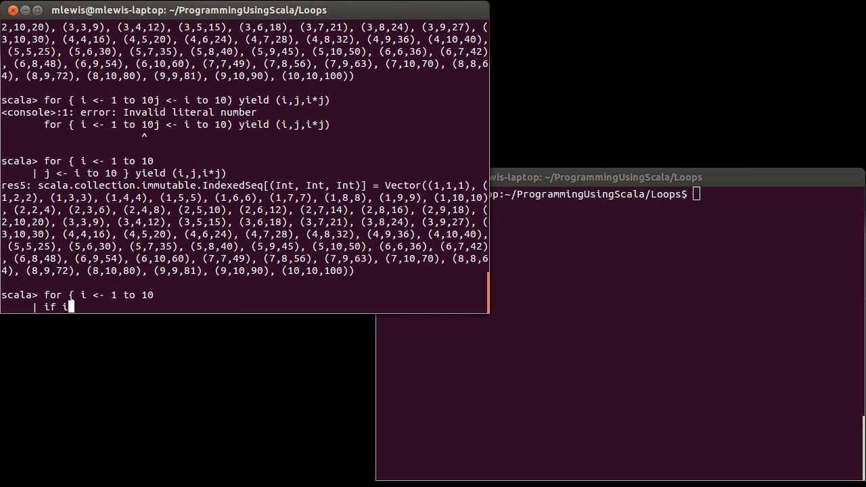
pyautogui.write('%2==0')
pyautogui.write('j <- i to 10 } yield (i,j,i*j)')
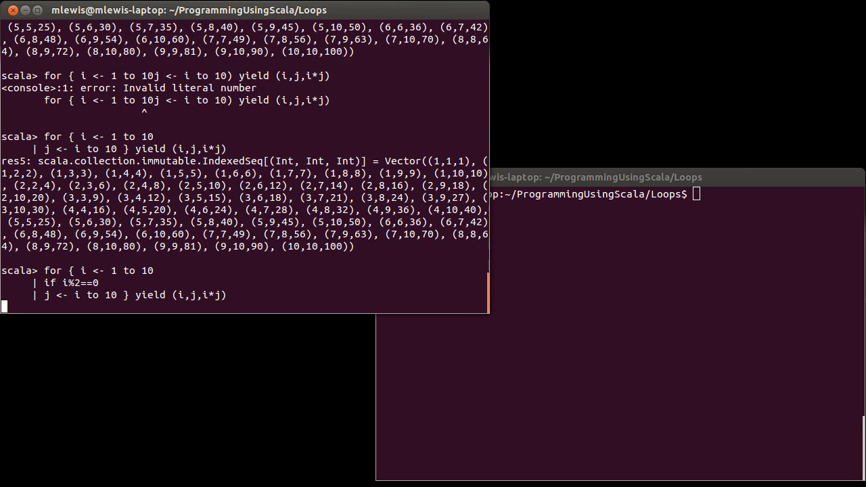
pyautogui.press('Enter')
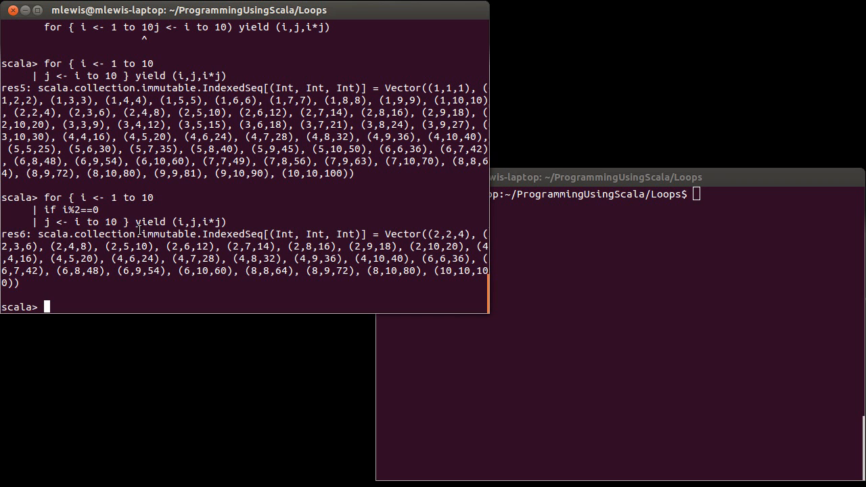
pyautogui.moveTo(86, 227)
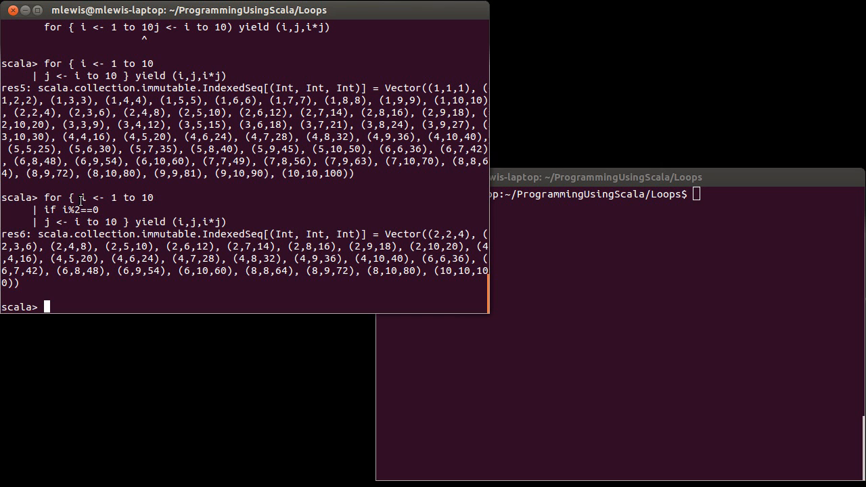
pyautogui.write('for(')
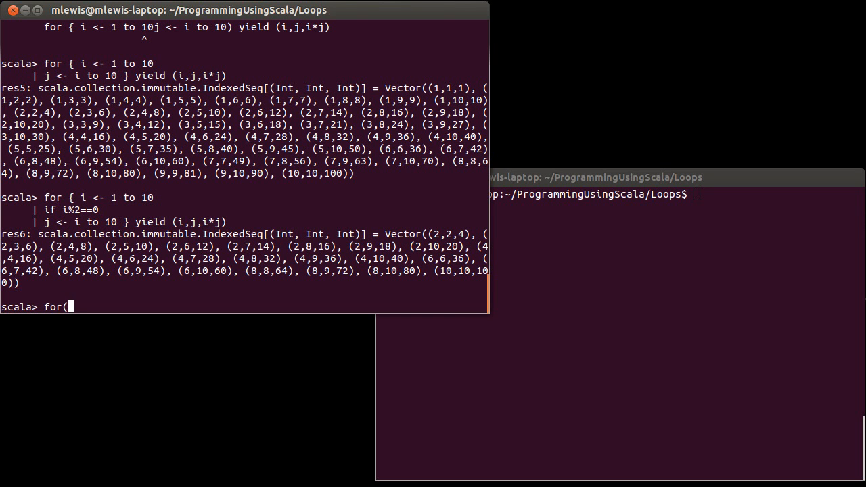
# Define val mixed = List(1,(1,2),4,(3,1),(5,6),8), a List[Any] of numbers and tuples
pyautogui.write('val')
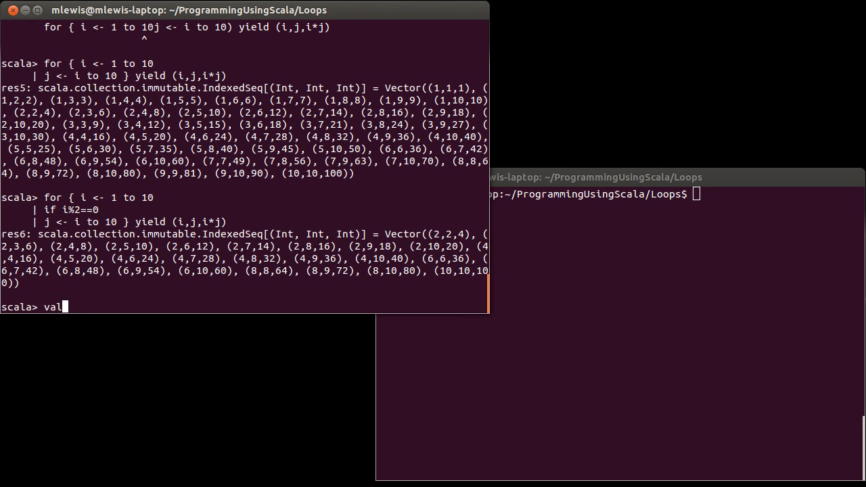
pyautogui.write('mixed =')
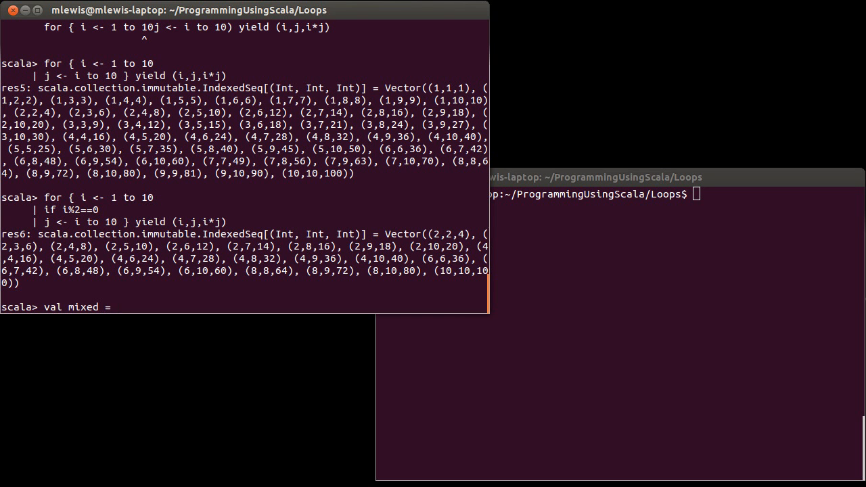
pyautogui.write('List(')
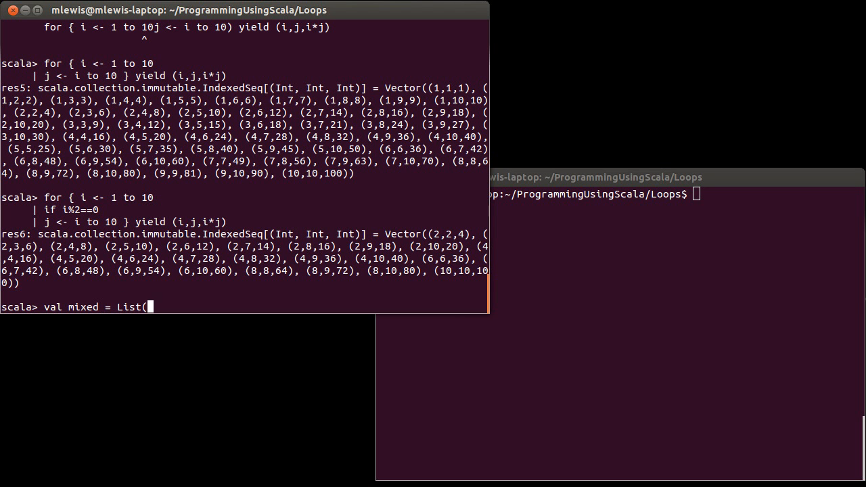
pyautogui.write('1,')
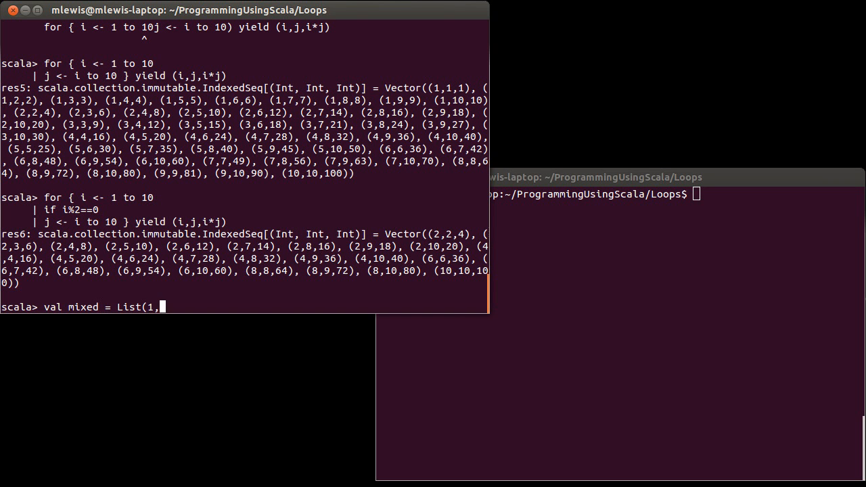
pyautogui.write('(')
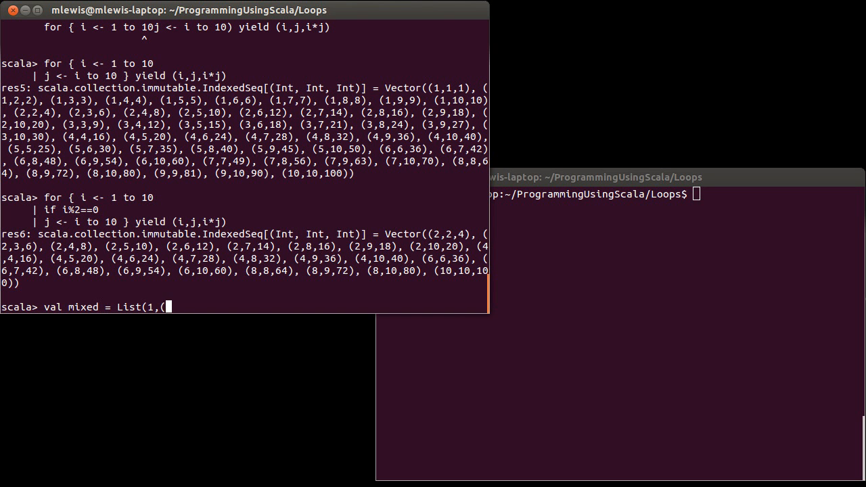
pyautogui.write('1,2')
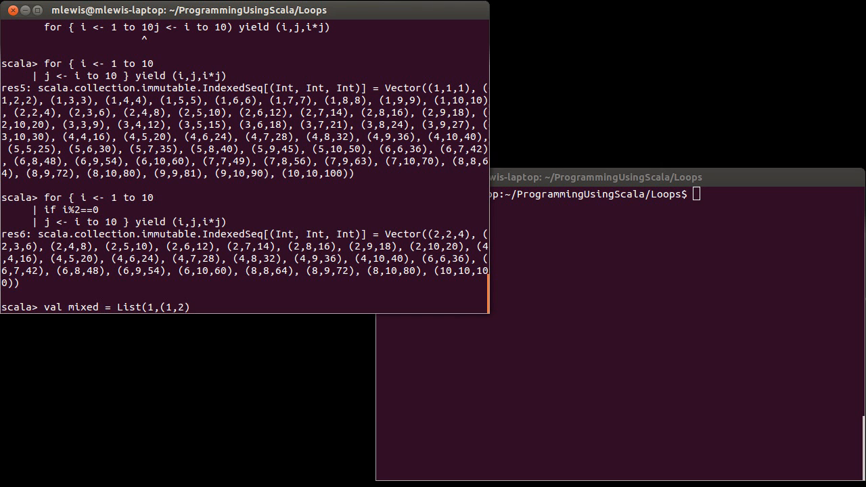
pyautogui.write(',4')
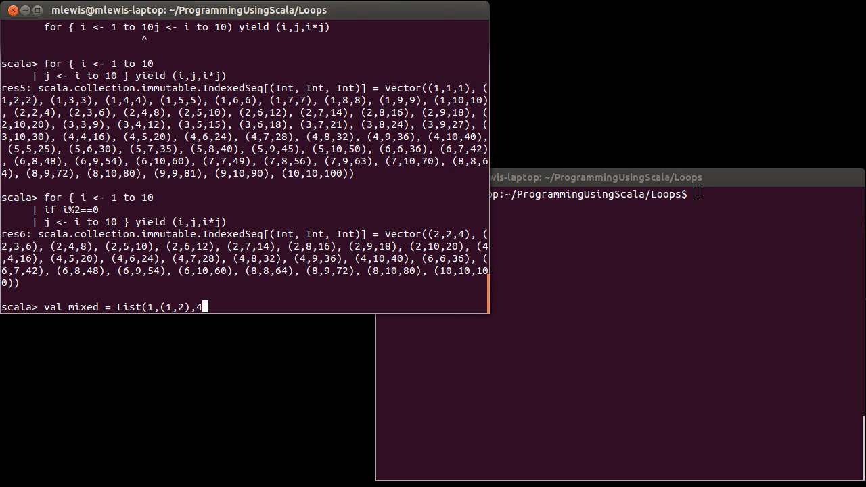
pyautogui.write('(')
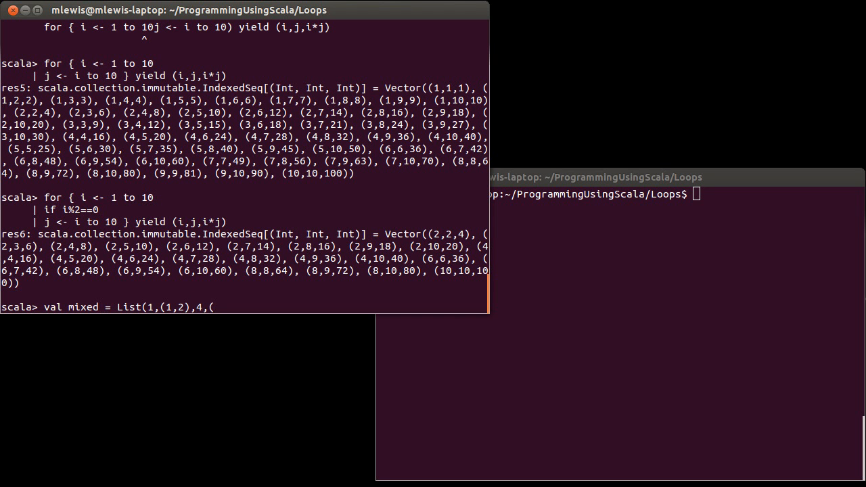
pyautogui.write('(3,1')
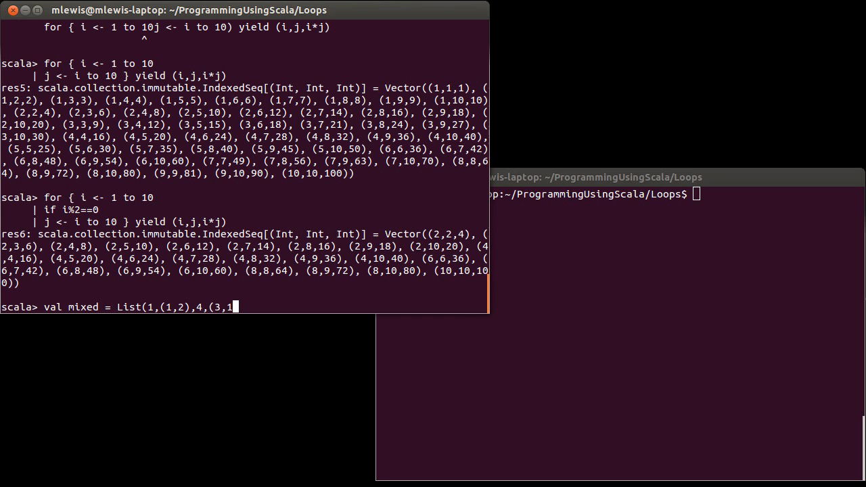
pyautogui.write('),(')
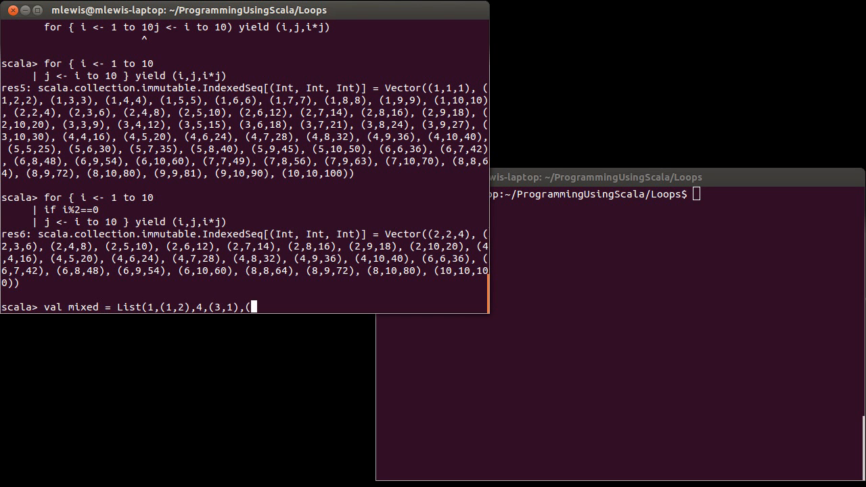
pyautogui.write('5,6')
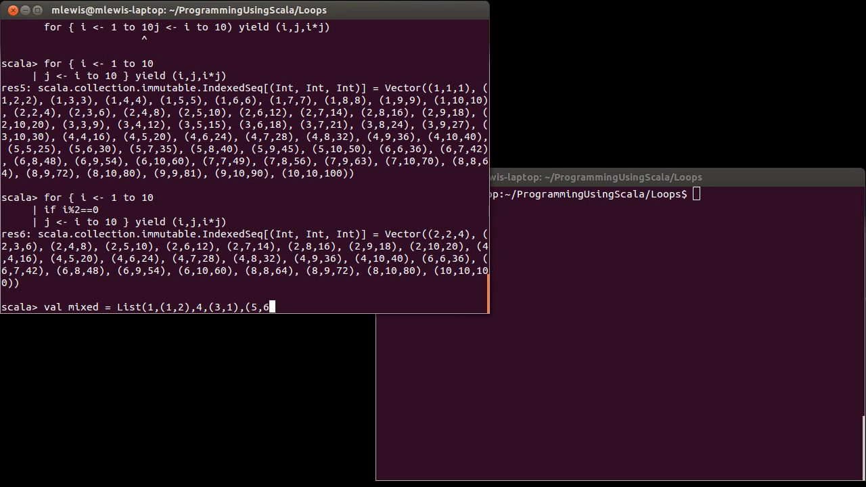
pyautogui.write(',8)')
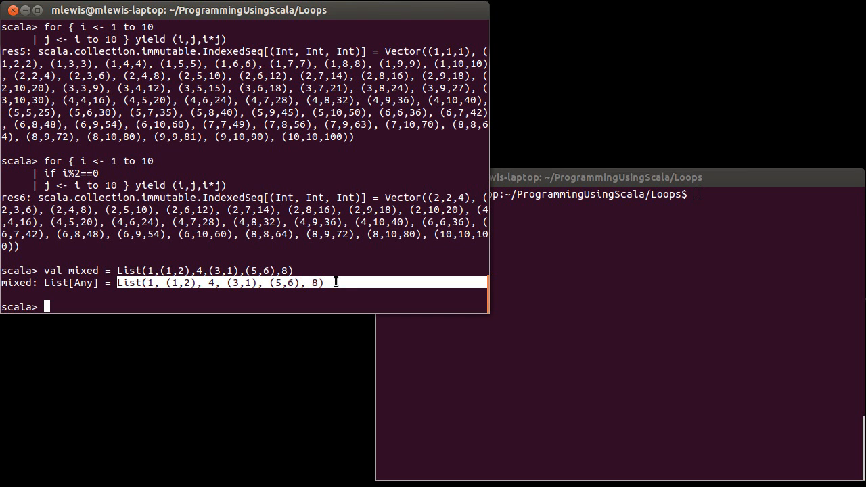
pyautogui.write('for(')
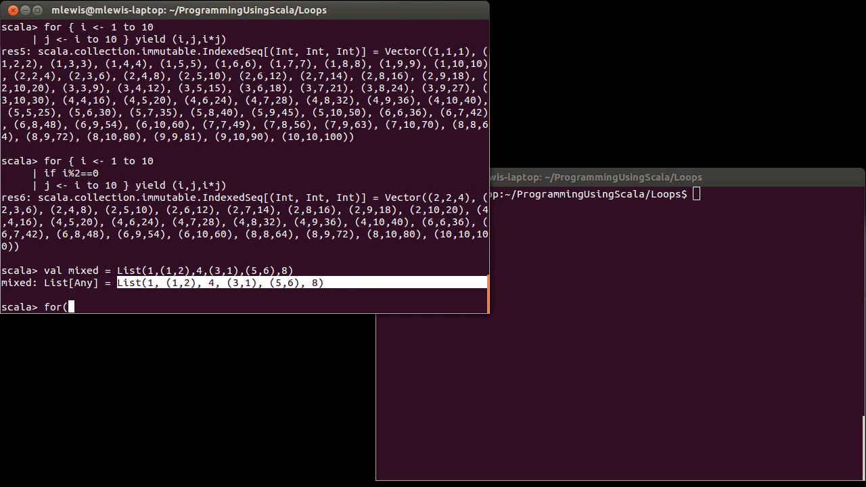
pyautogui.write('(')
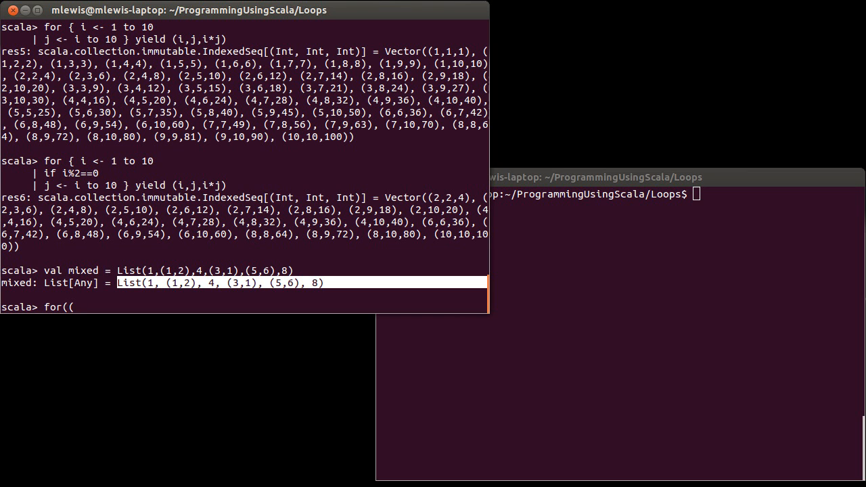
pyautogui.write('a,b)')
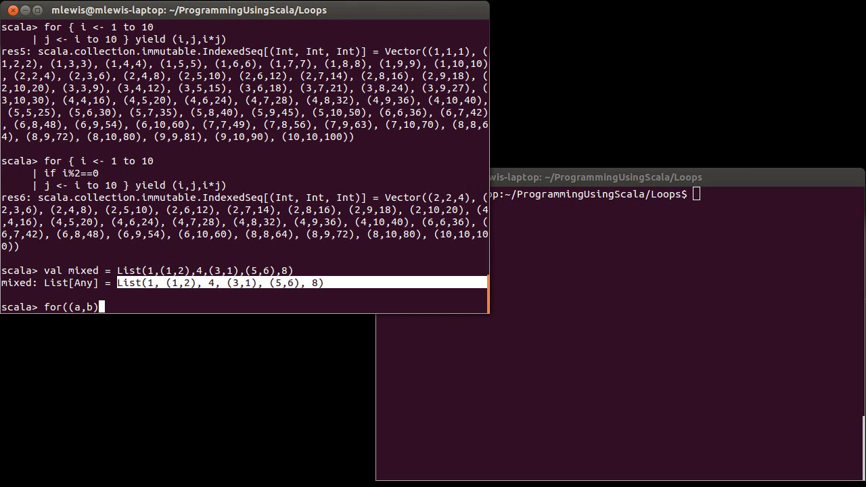
pyautogui.write('<-')
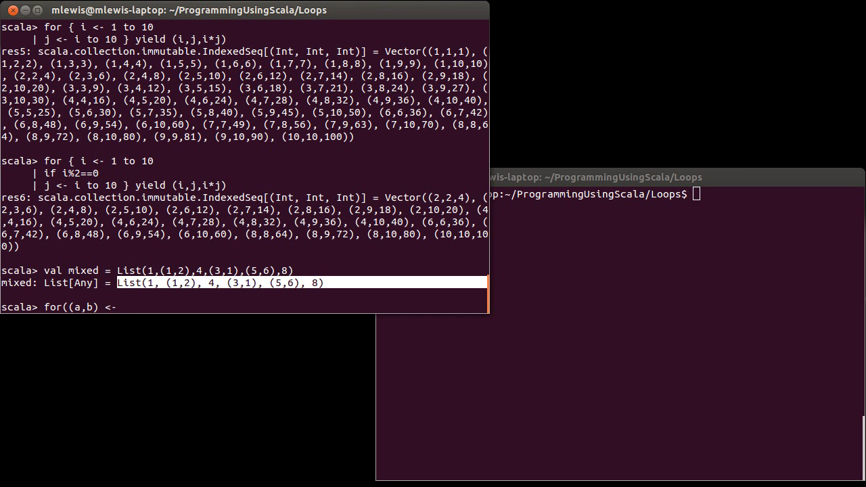
pyautogui.write('mixed)')
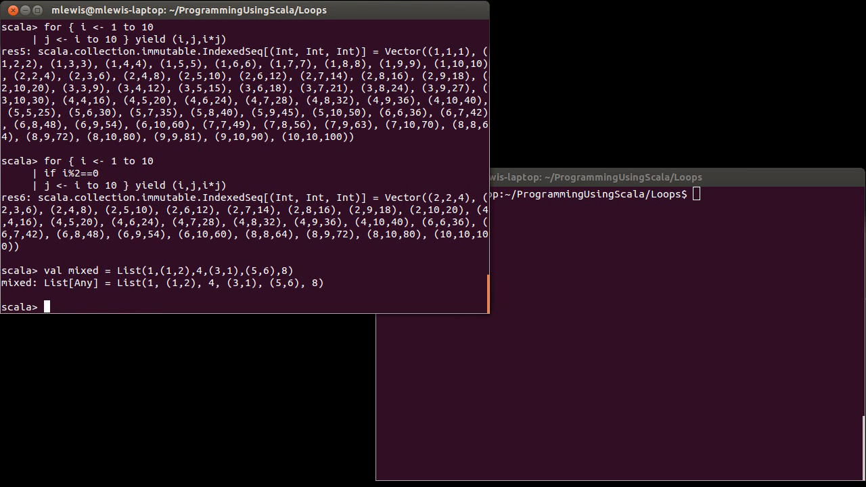
# Evaluate val (a,b) = mixed.head, which throws a MatchError on the integer 1
pyautogui.write('val')
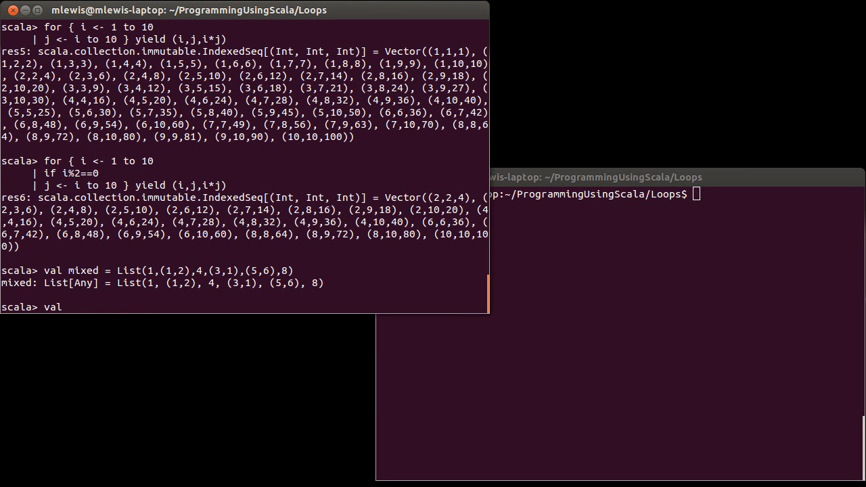
pyautogui.write('(a,b')
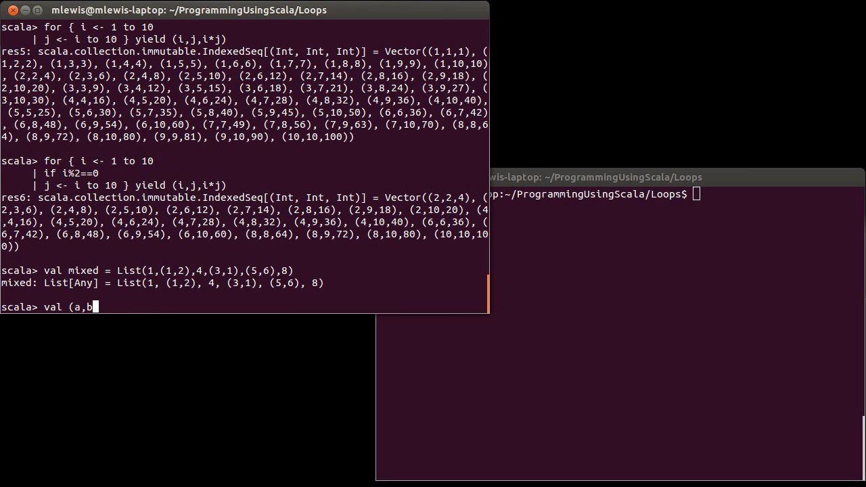
pyautogui.write(') =')
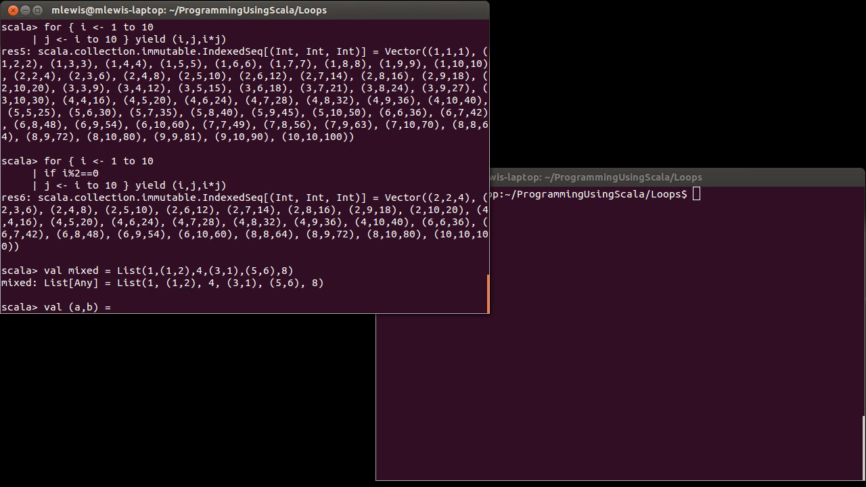
pyautogui.write('mixed.hea')
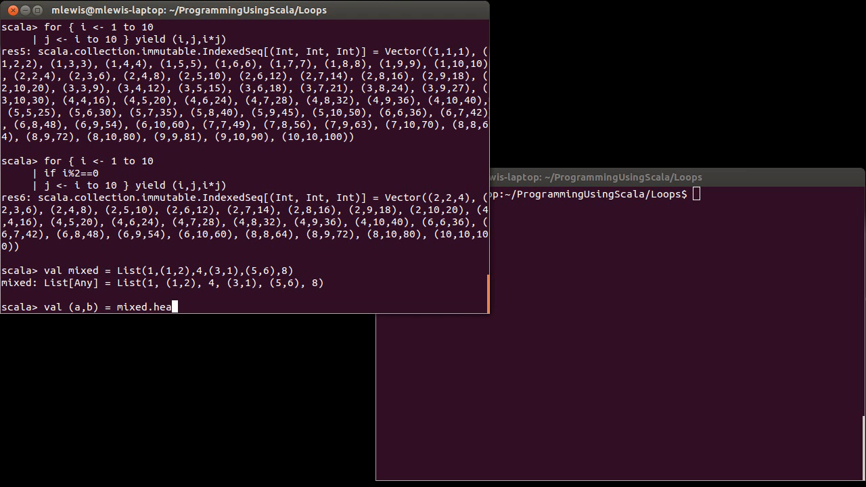
pyautogui.write('d')
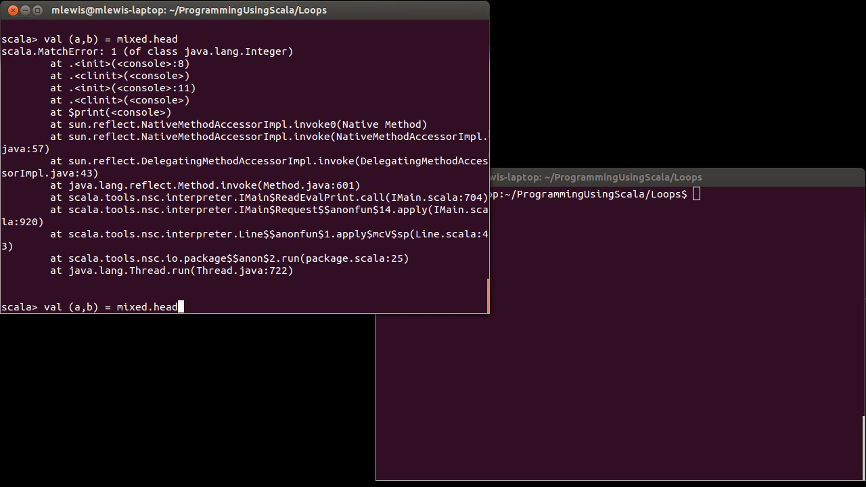
# Change it to val (a,b) = mixed(1), binding a=1 and b=2
pyautogui.press('BackSpace')
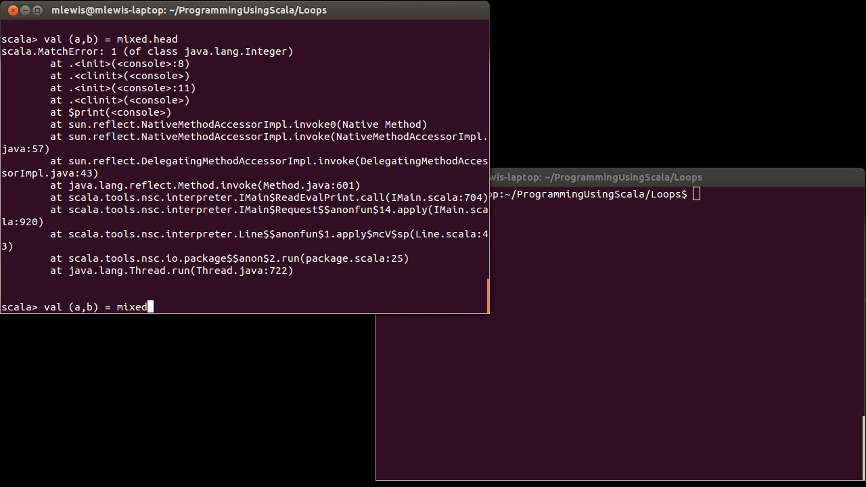
pyautogui.write('(1)')
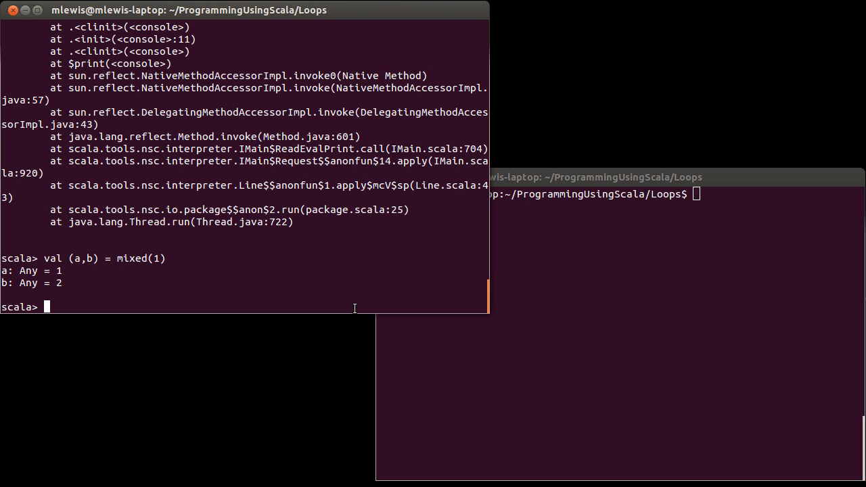
pyautogui.write('for(')
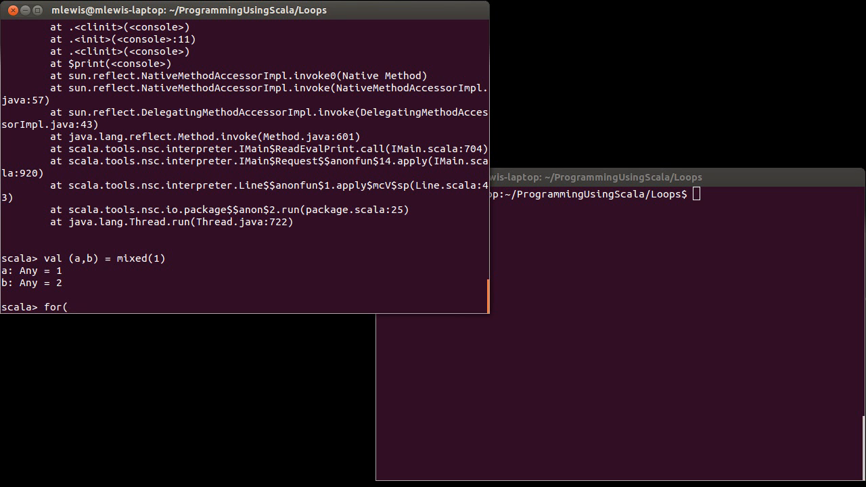
# Evaluate for((a,b) <- mixed) yield a*b, which errors on the Any-typed elements
pyautogui.write('(a,b)')
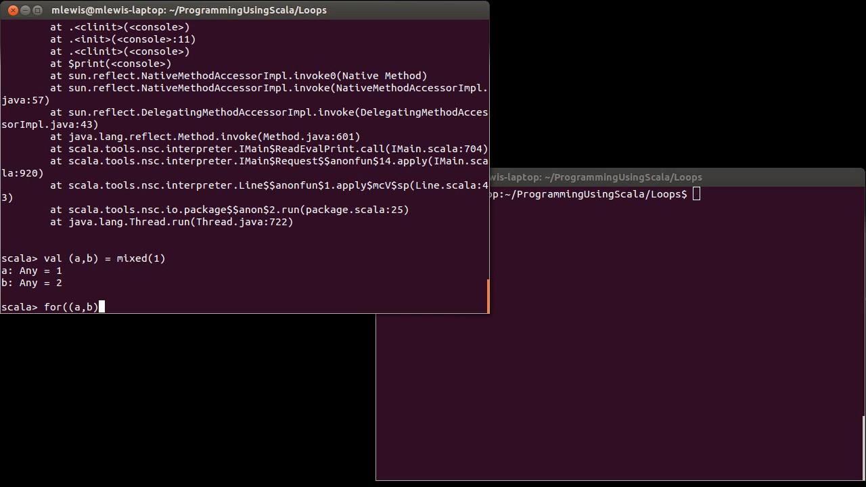
pyautogui.write('<- mixed')
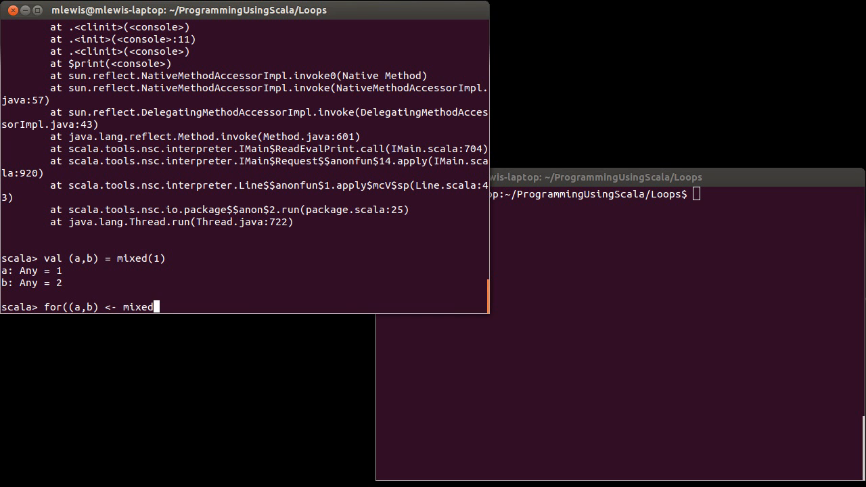
pyautogui.write(')')
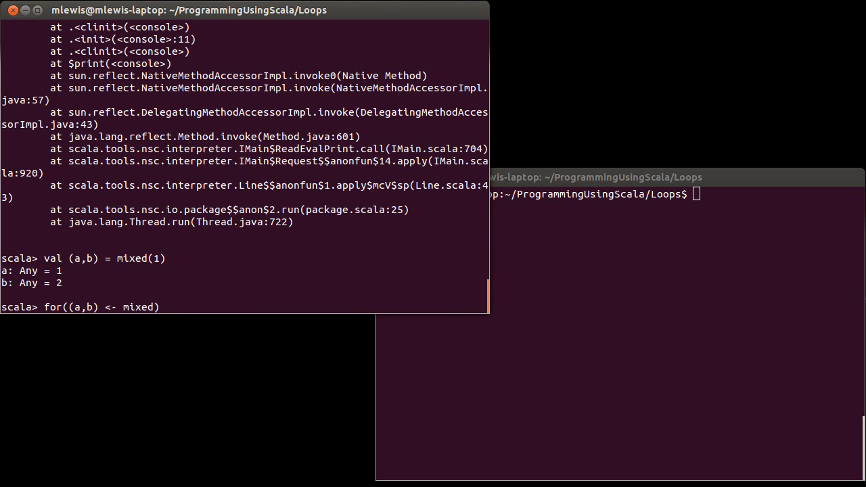
pyautogui.write('yield')
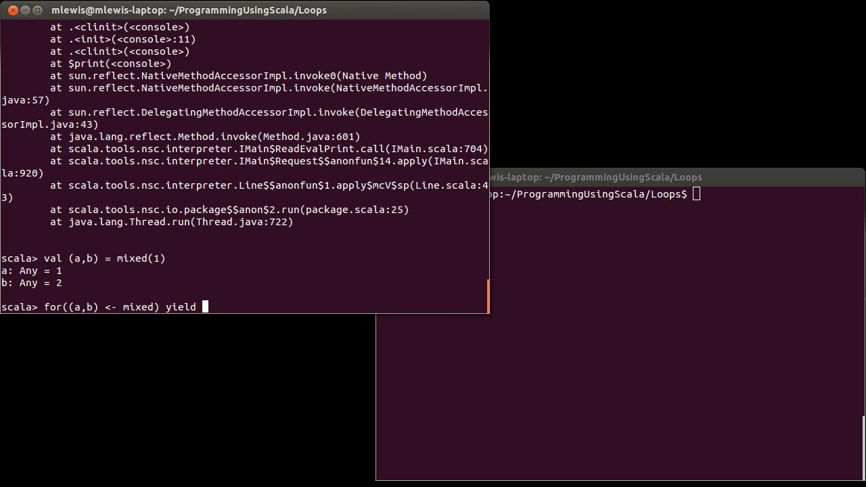
pyautogui.write('a*b')
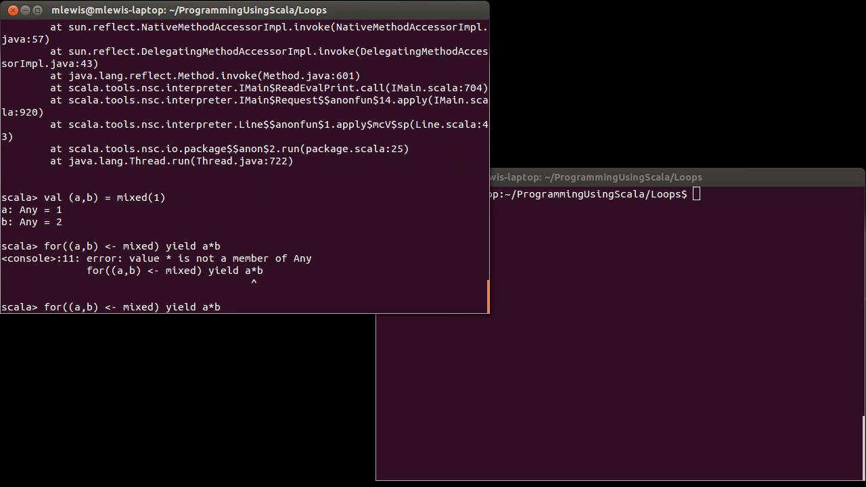
# Change the yield to (a,b), returning res8 List((1,2),(3,1),(5,6))
pyautogui.write('(')
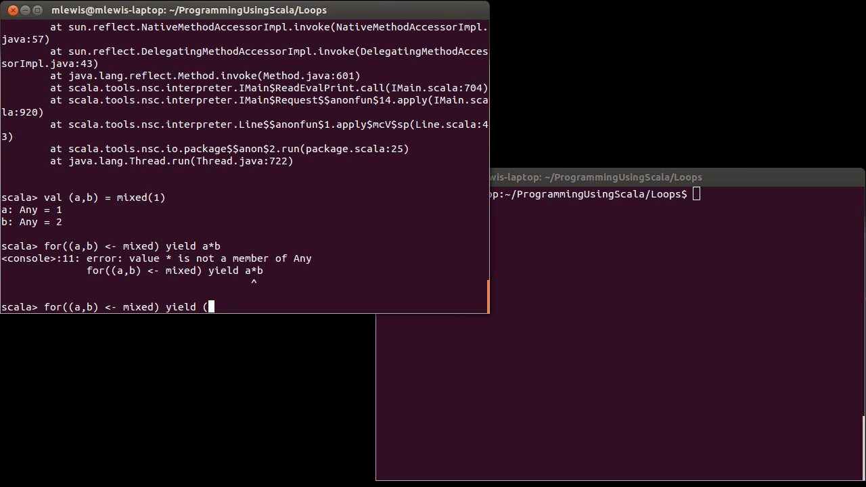
pyautogui.press('Return')
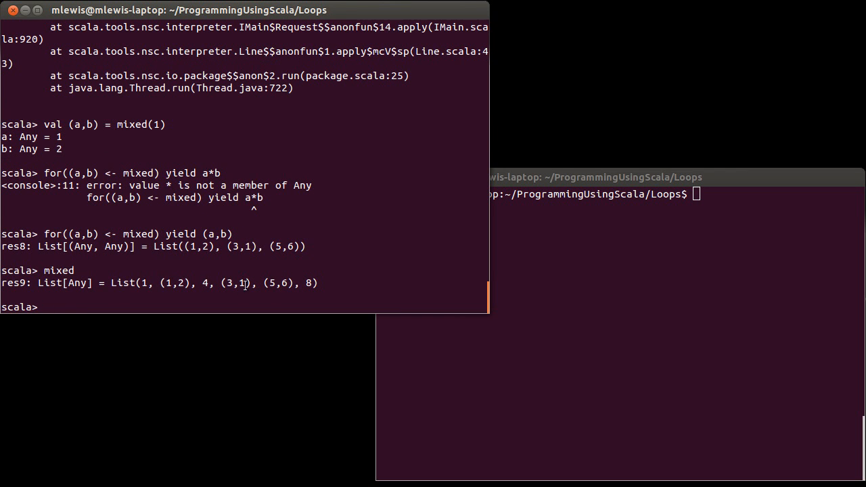
pyautogui.doubleClick(82, 233)
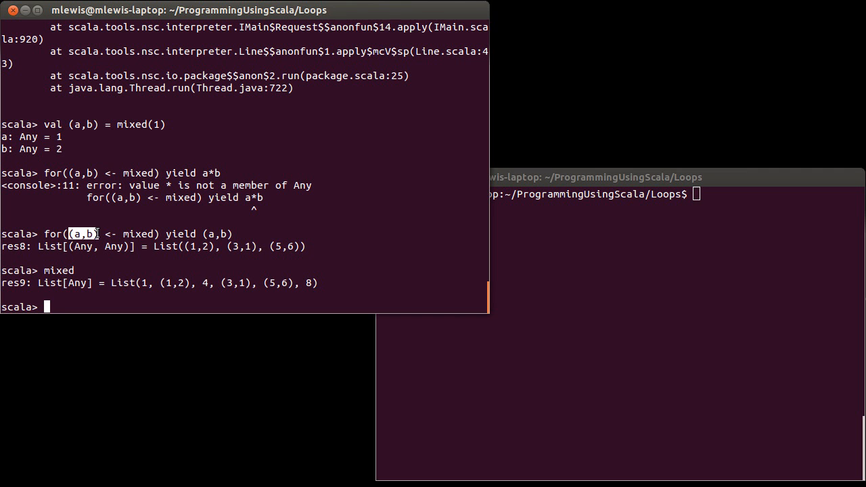
pyautogui.moveTo(108, 234)
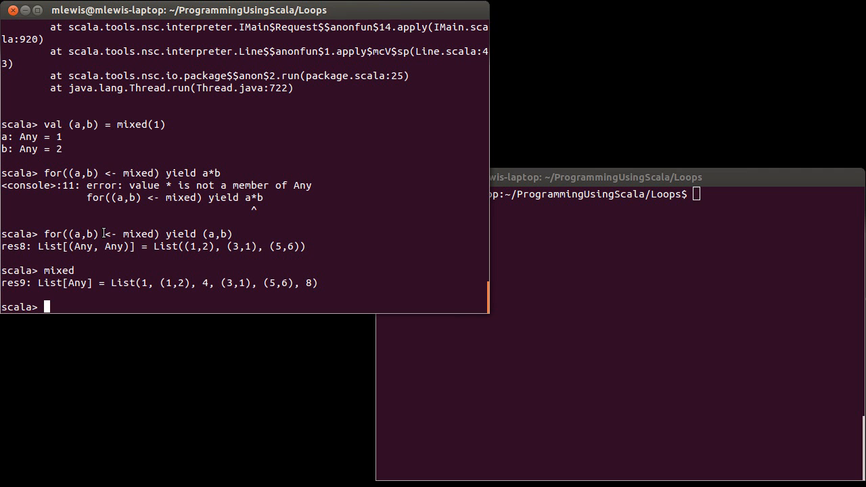
pyautogui.doubleClick(84, 233)
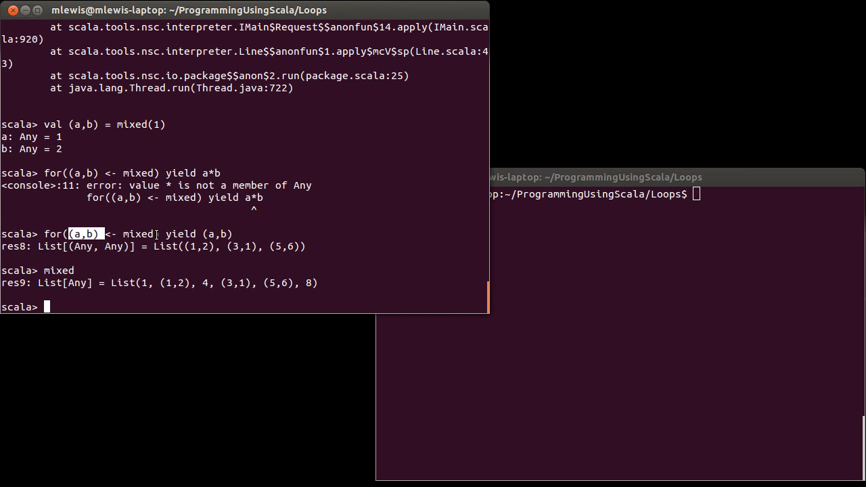
pyautogui.moveTo(92, 232)
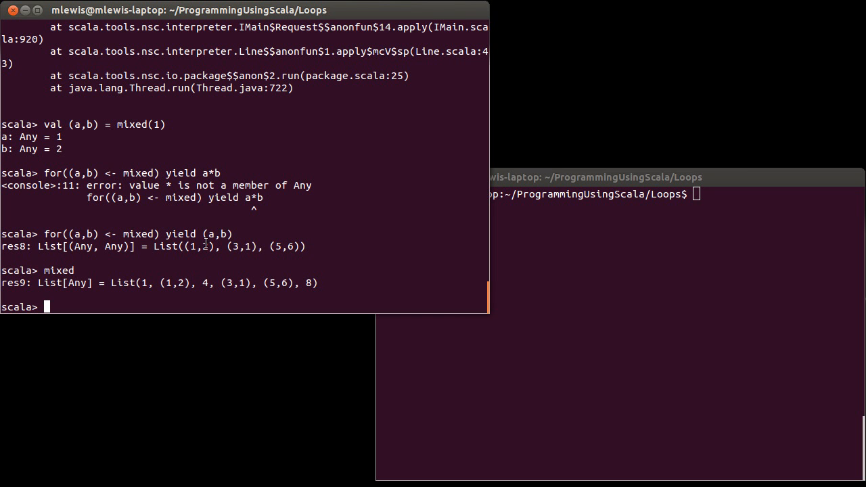
pyautogui.moveTo(171, 236)
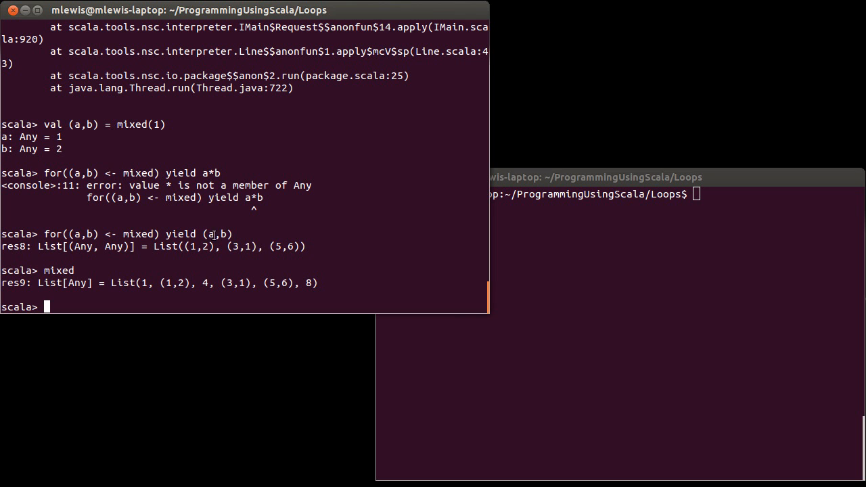
pyautogui.moveTo(252, 236)
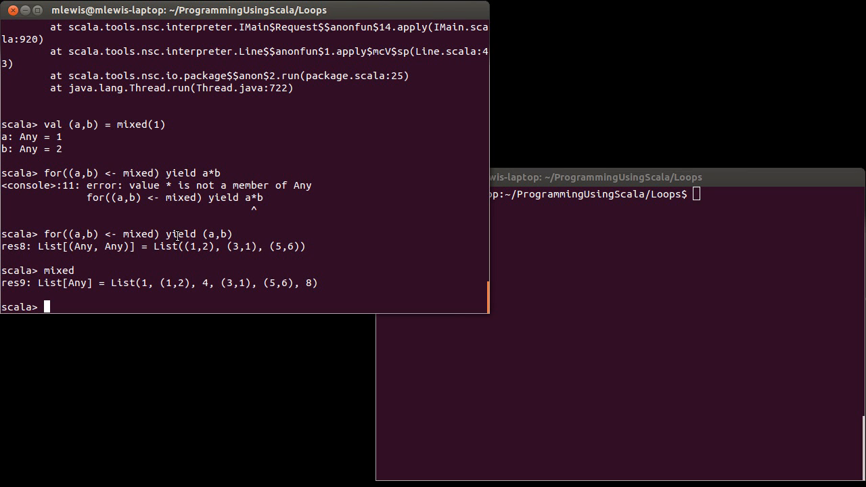
pyautogui.moveTo(203, 234)
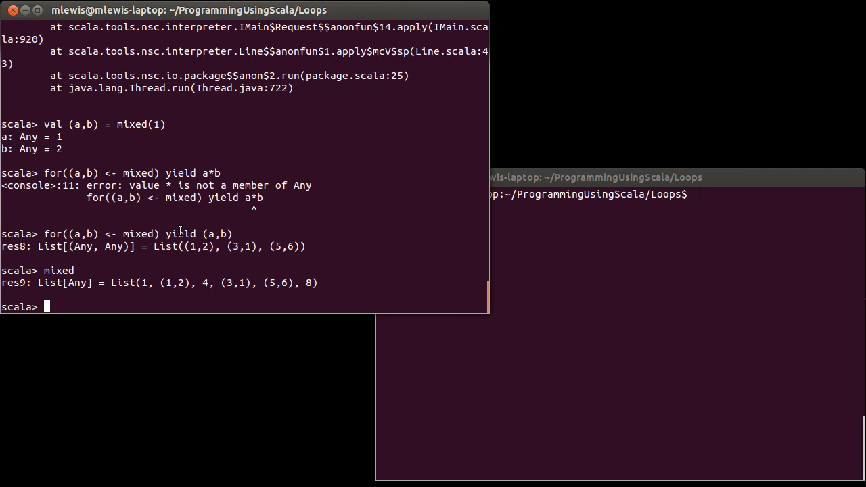
pyautogui.moveTo(70, 232)
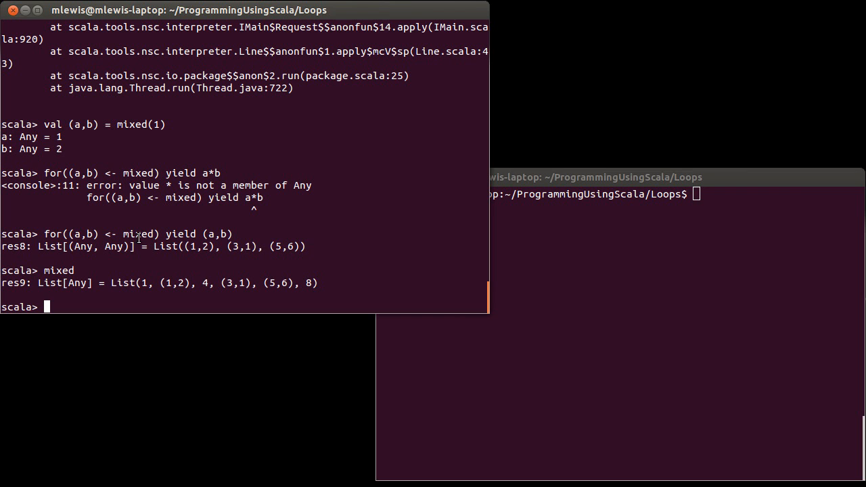
pyautogui.moveTo(149, 215)
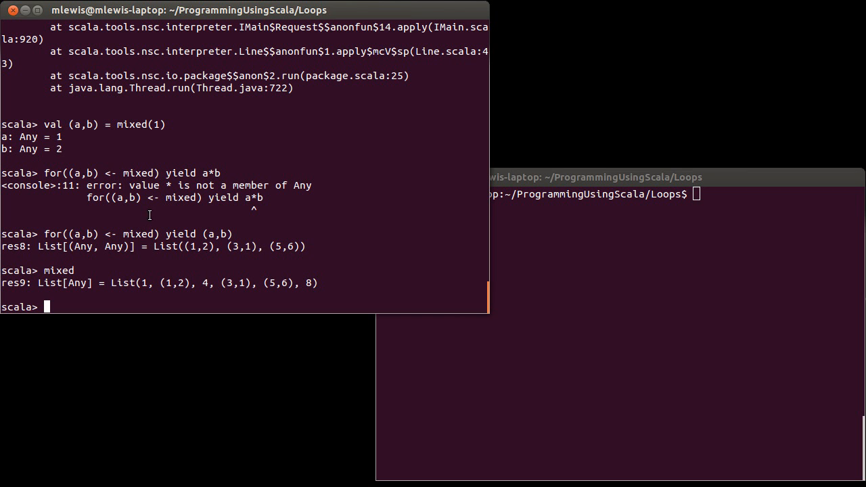